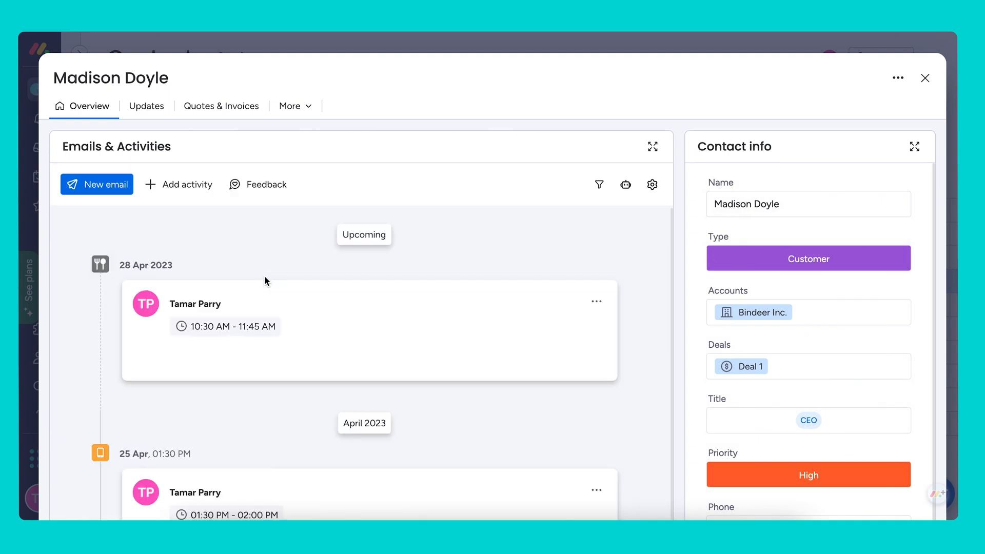
# Define and save a custom activity type named 'Dinner Meeting' from the Add activity list.
pyautogui.click(186, 183)
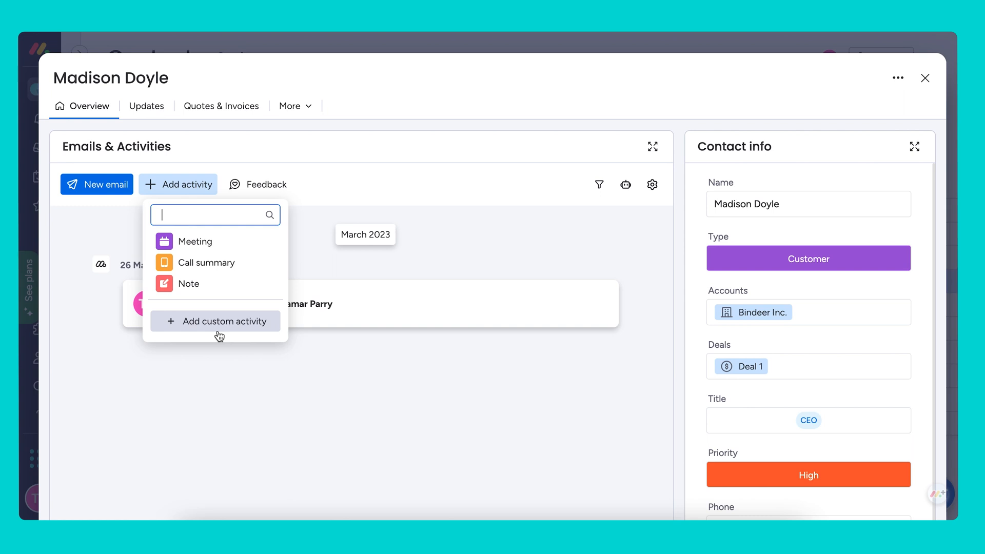
pyautogui.moveTo(220, 326)
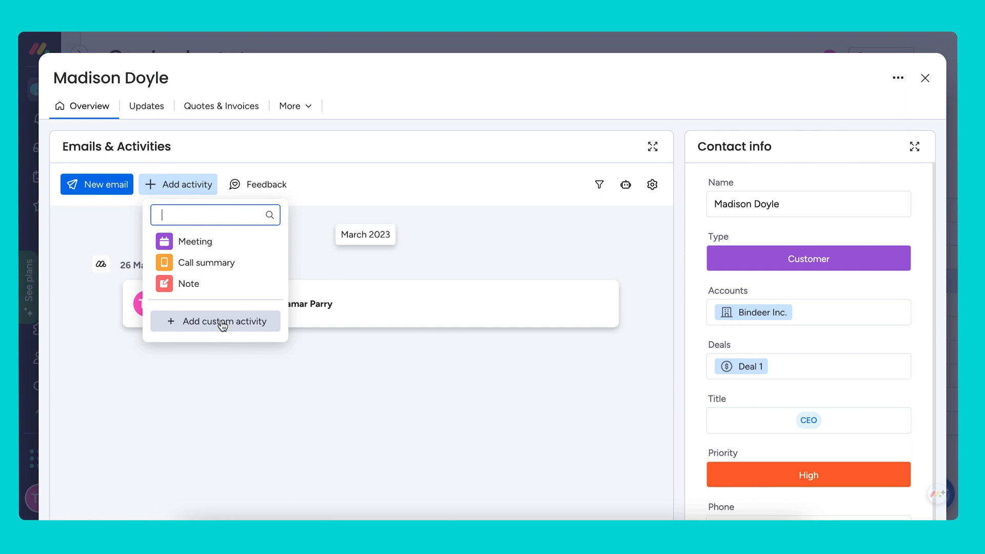
pyautogui.moveTo(239, 241)
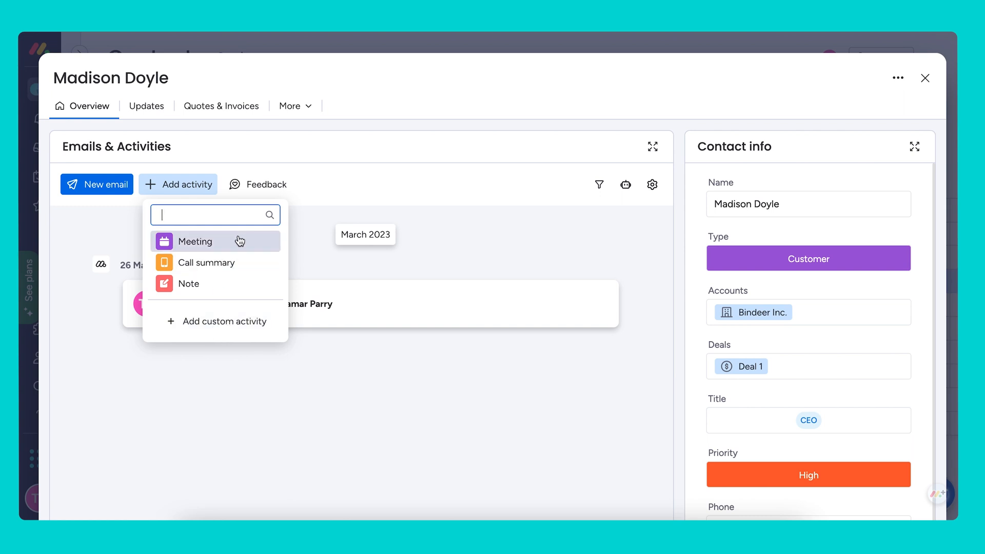
pyautogui.click(195, 242)
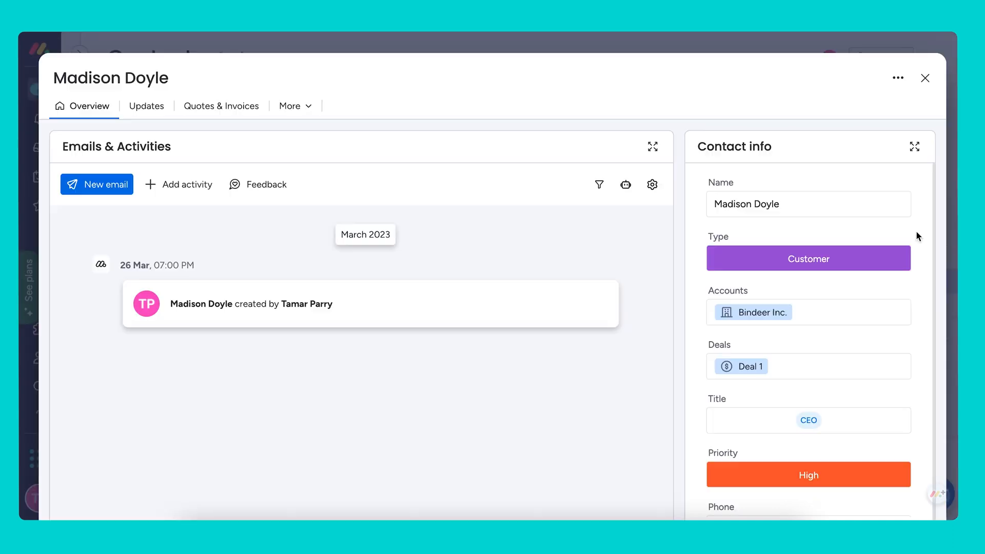
pyautogui.moveTo(202, 139)
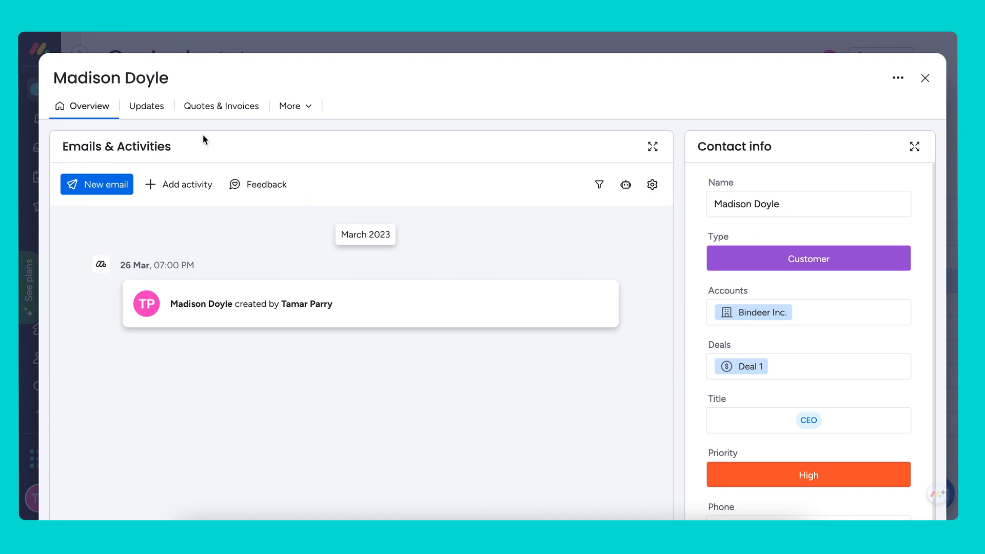
pyautogui.click(186, 184)
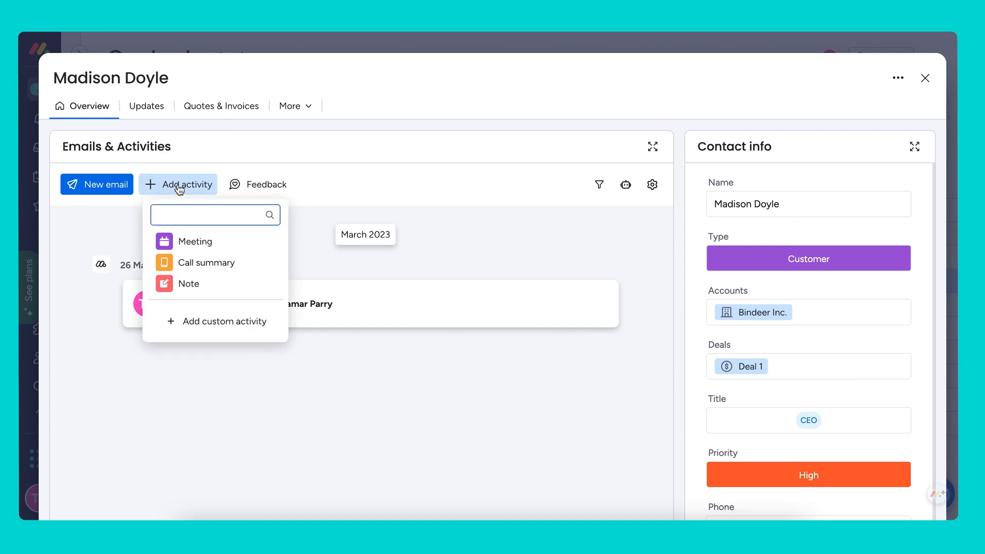
pyautogui.click(223, 321)
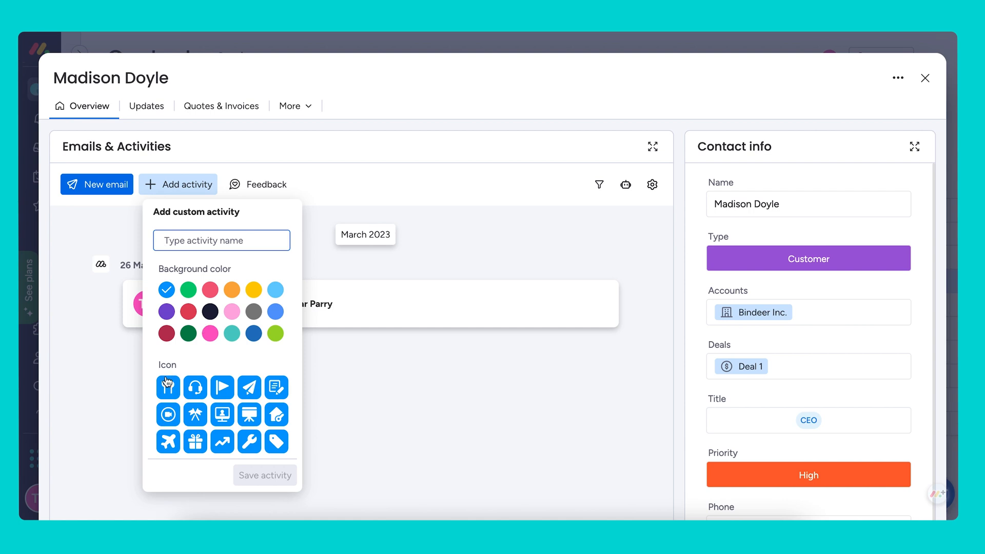
pyautogui.write('Dinner Meeting')
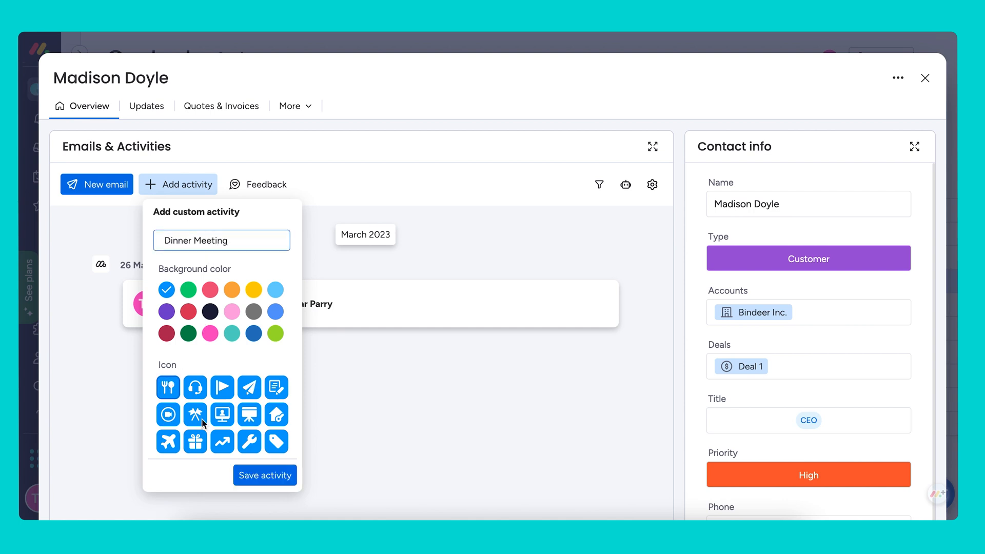
pyautogui.click(265, 475)
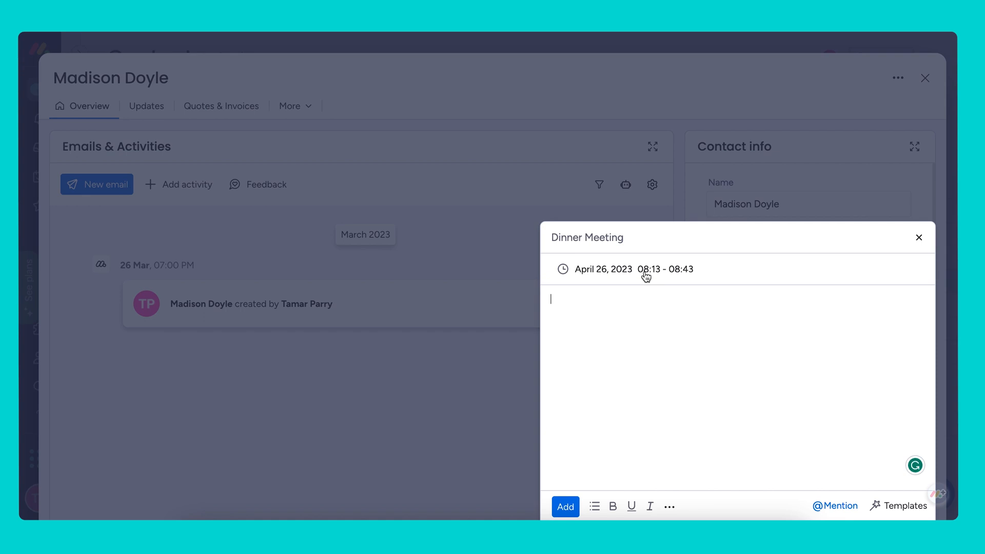
# Set the meeting to April 26, 2023, starting 04:15 and ending 07:00, and keep the date.
pyautogui.click(633, 269)
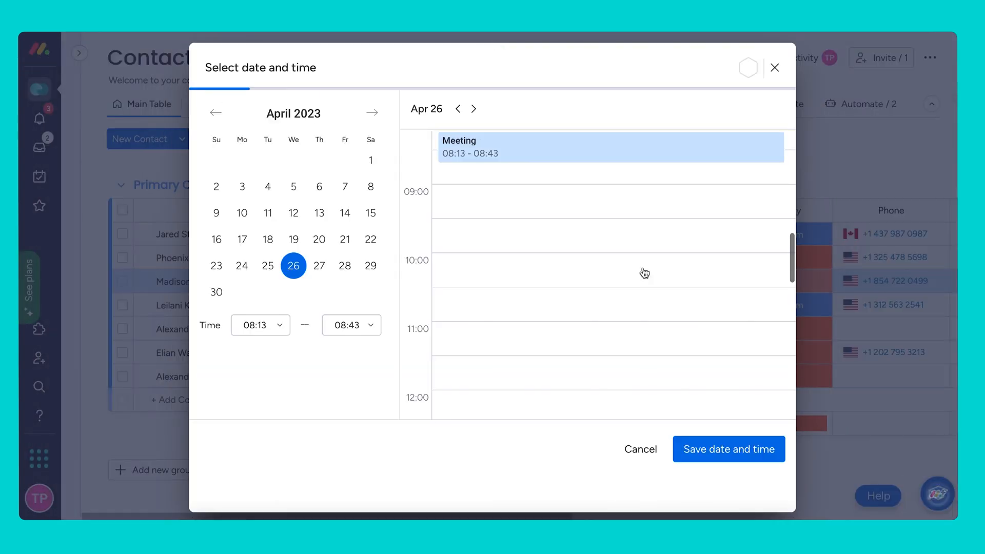
pyautogui.click(260, 325)
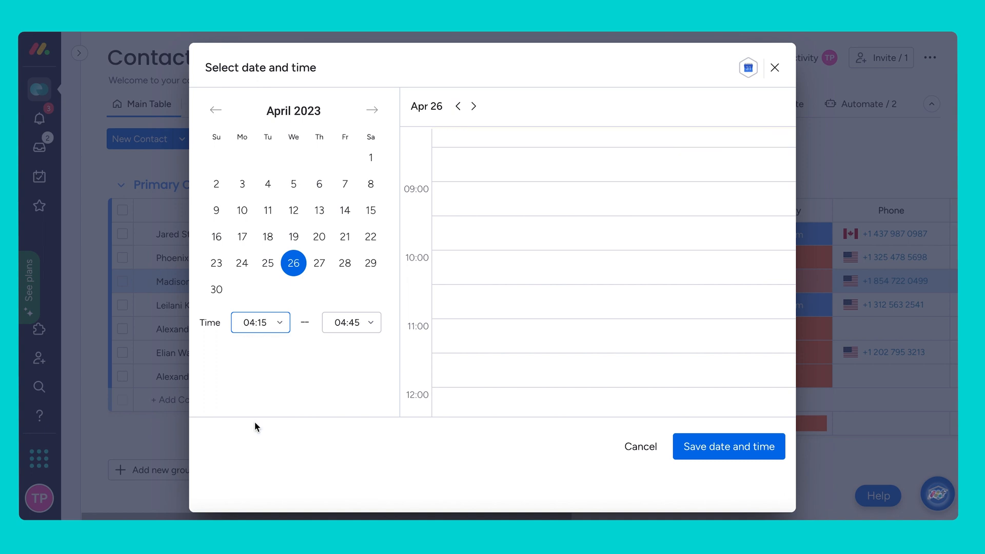
pyautogui.click(349, 322)
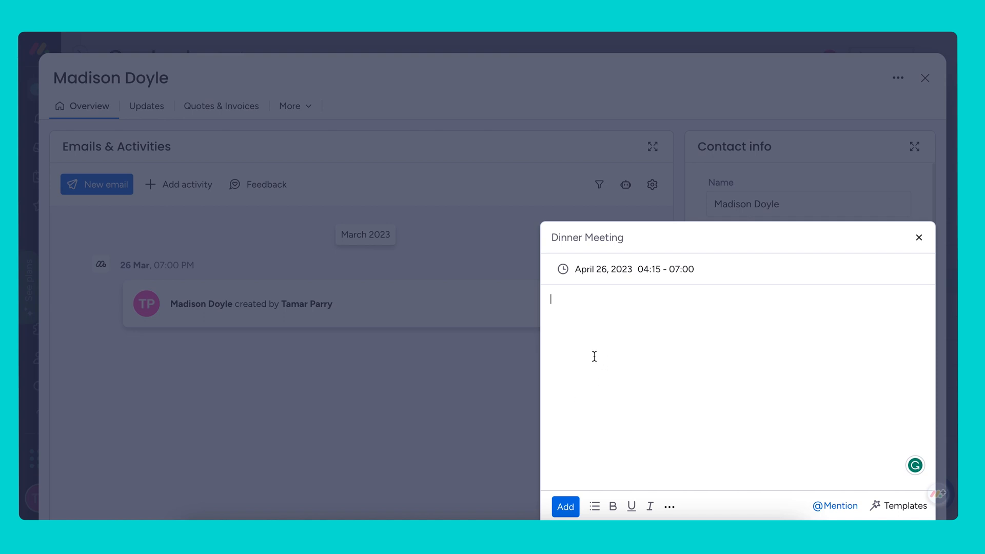
pyautogui.write('Mee')
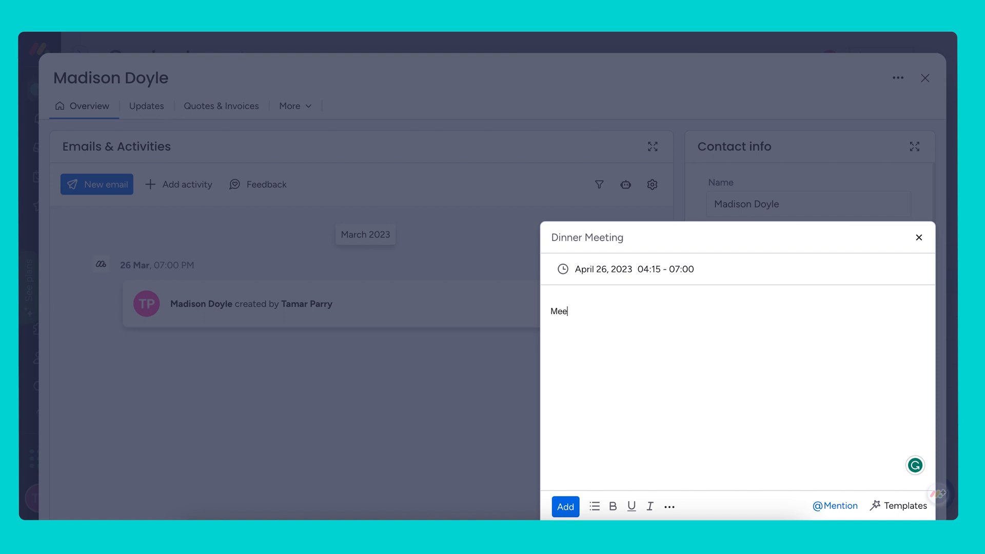
pyautogui.write('ting wi')
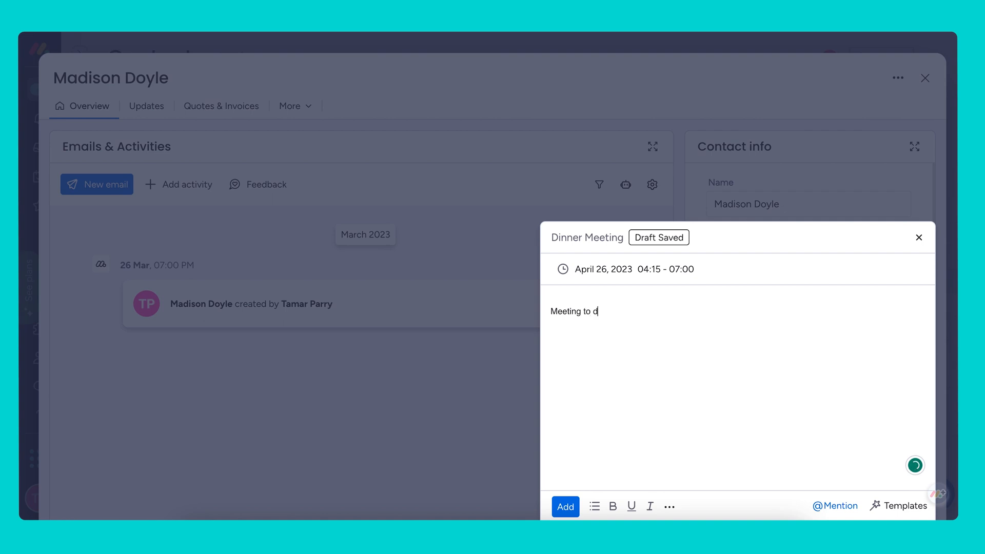
pyautogui.write('iscuss deal')
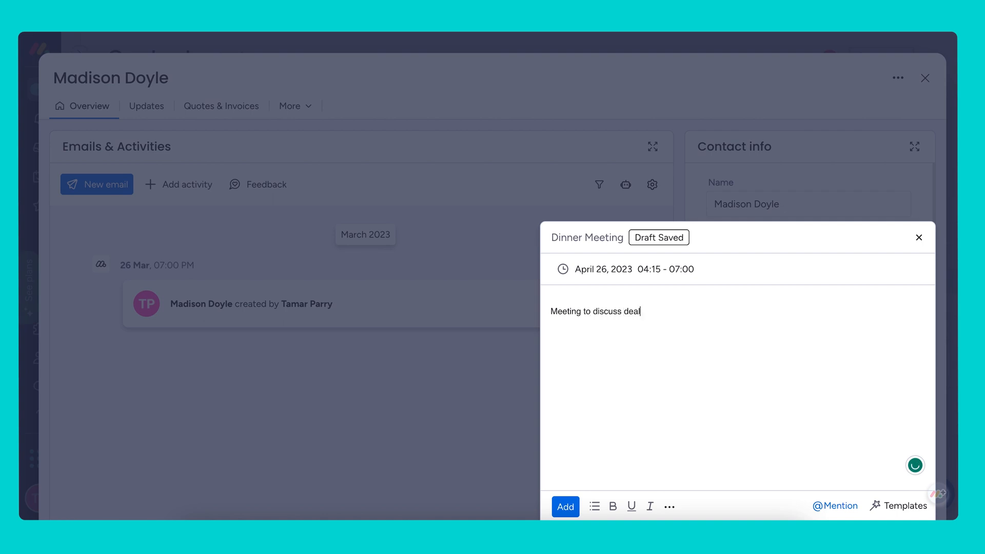
pyautogui.click(564, 506)
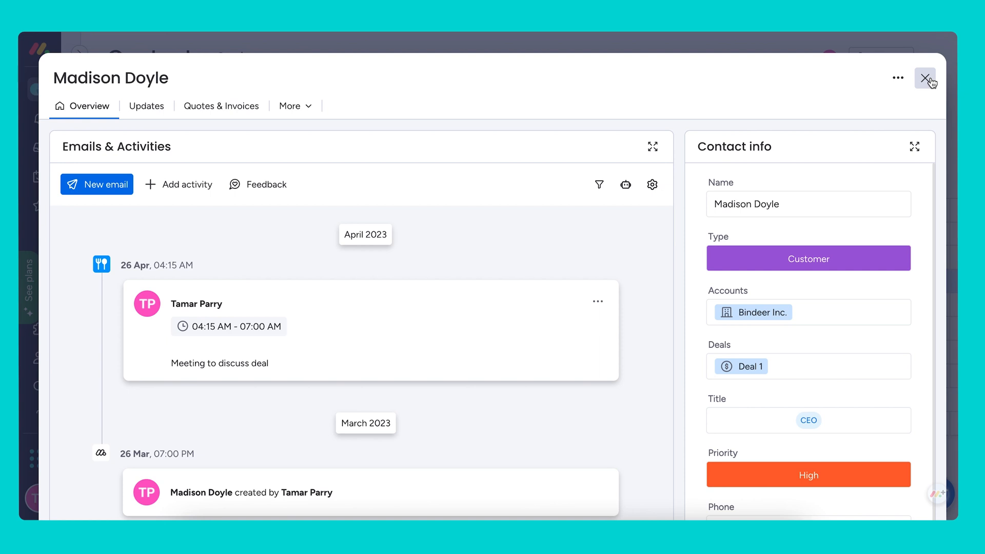
pyautogui.click(924, 78)
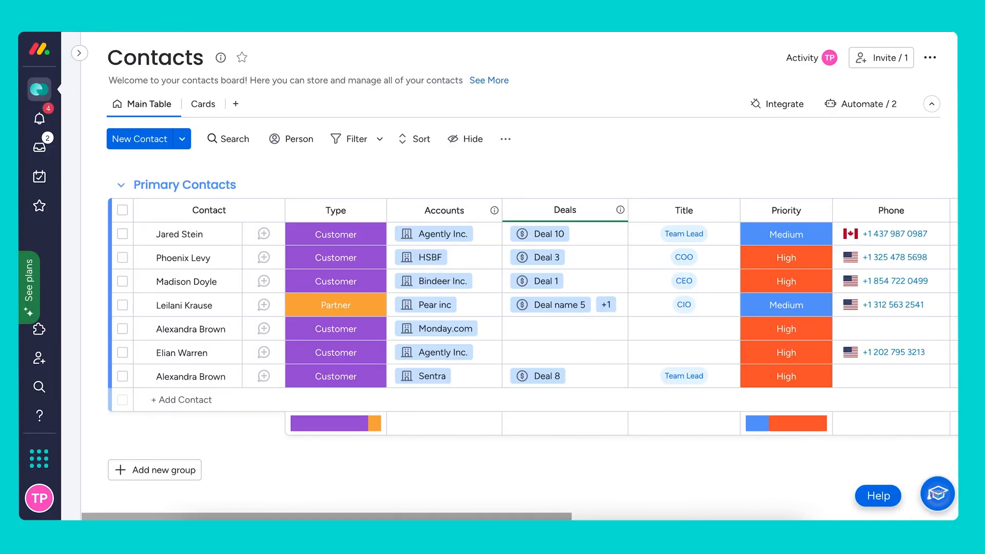
pyautogui.moveTo(39, 50)
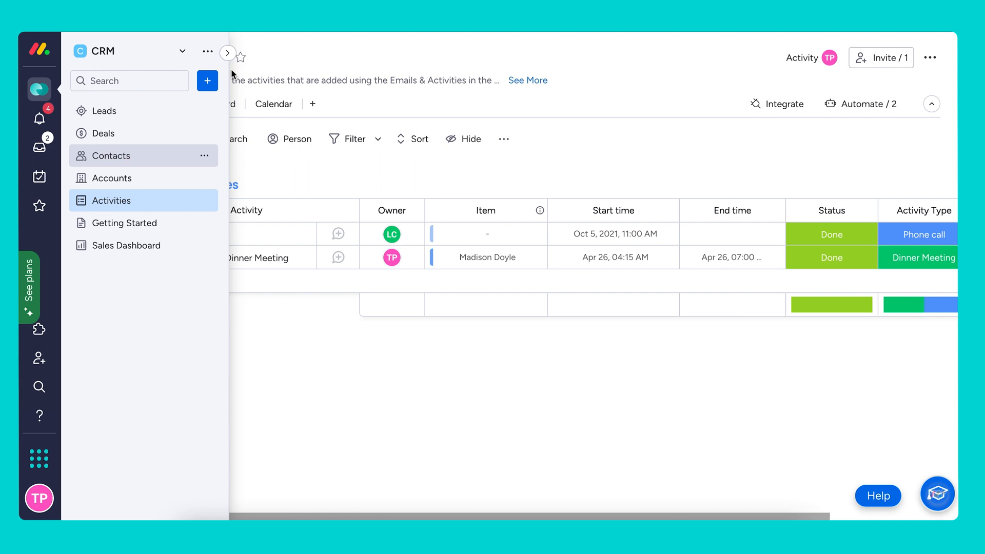
pyautogui.click(228, 53)
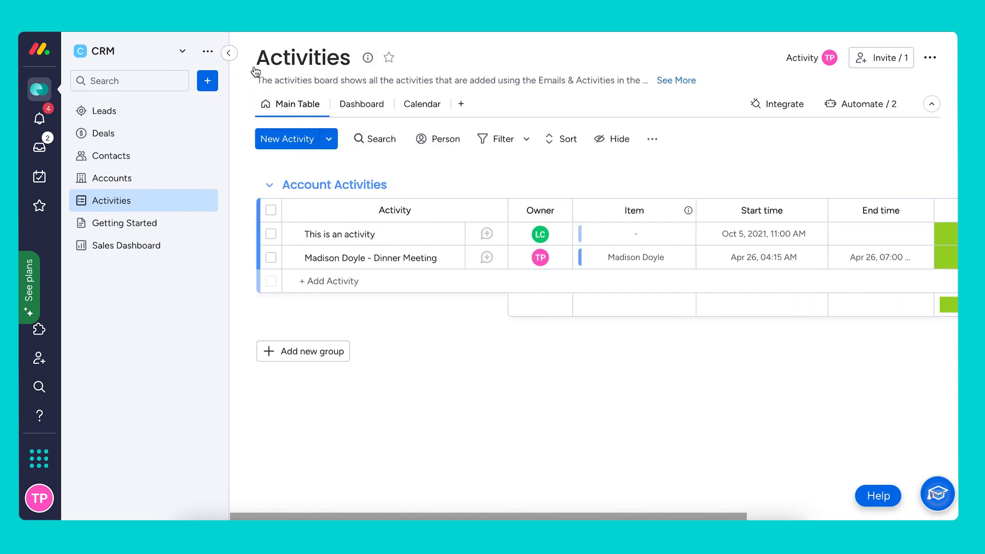
pyautogui.click(229, 52)
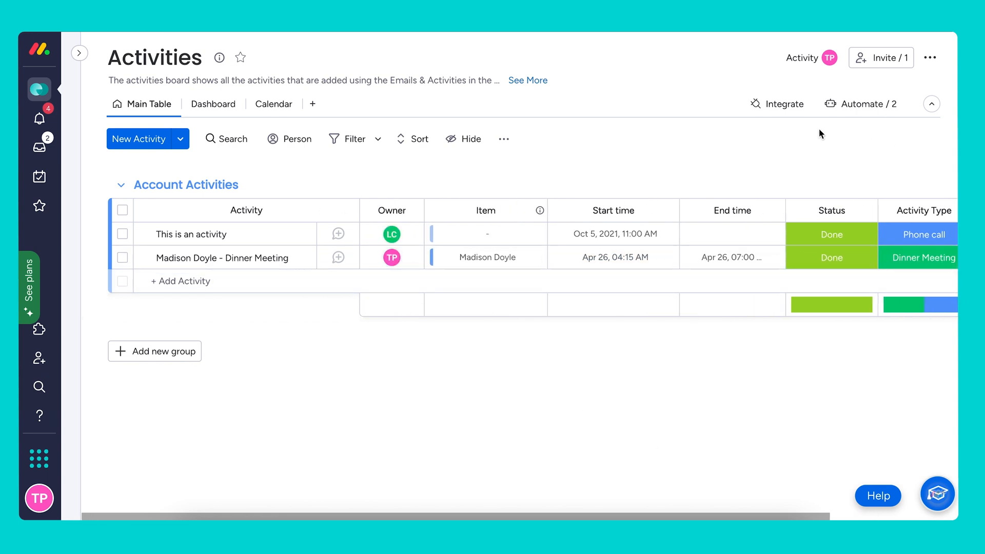
pyautogui.moveTo(777, 104)
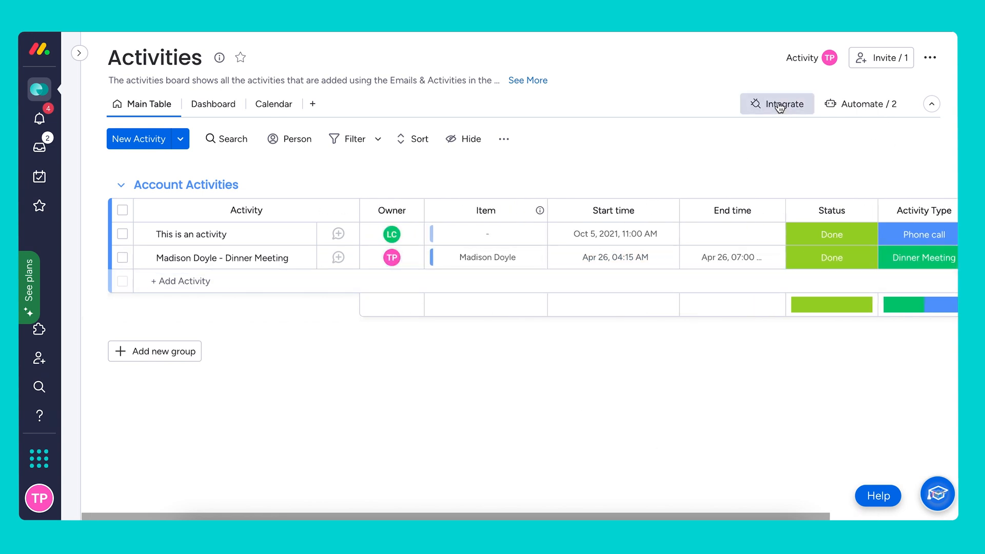
# Show the board's integrations and the Emails & Activities recipe's field-to-column mapping.
pyautogui.click(777, 104)
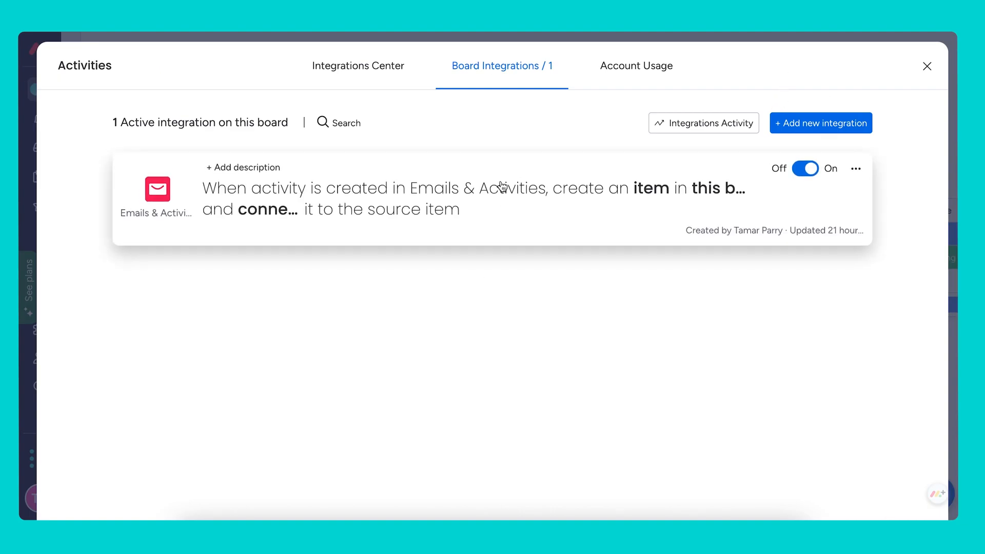
pyautogui.click(440, 198)
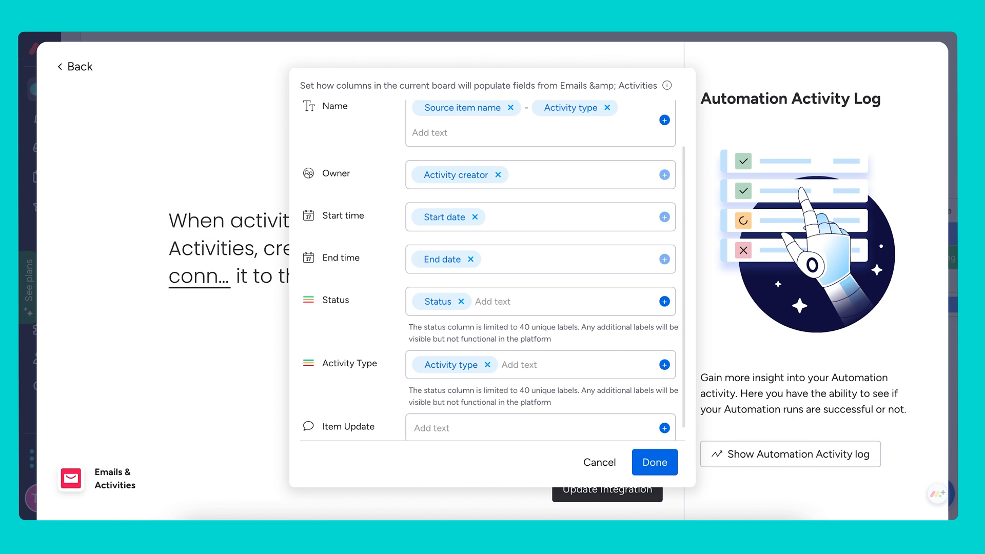
pyautogui.moveTo(440, 374)
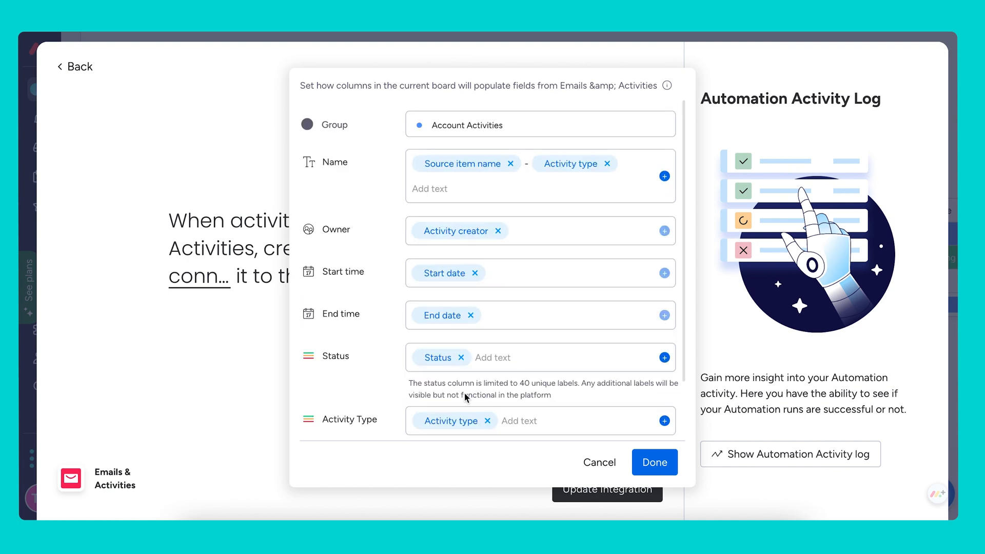
# Map Activity content to the Item Update field and confirm the column mapping.
pyautogui.scroll(-3)
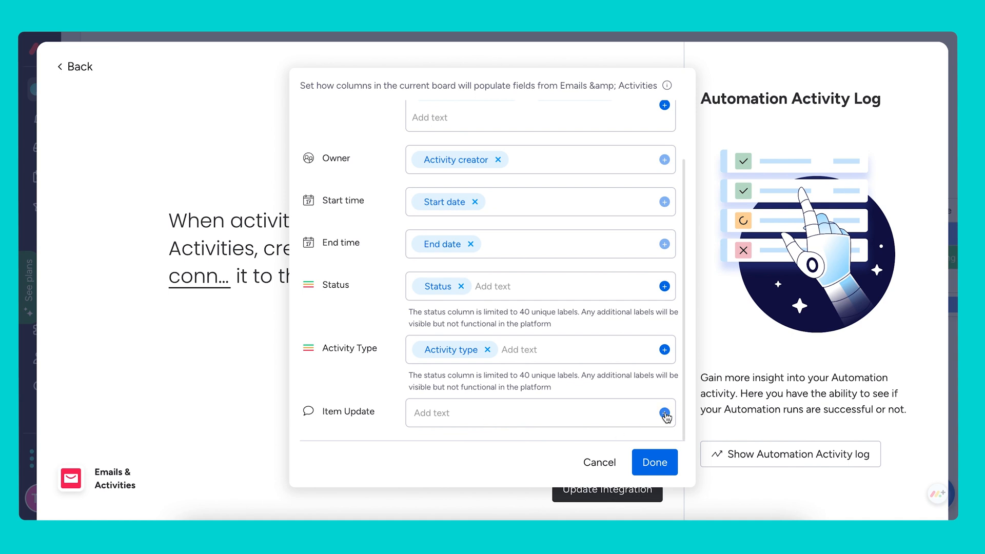
pyautogui.click(664, 413)
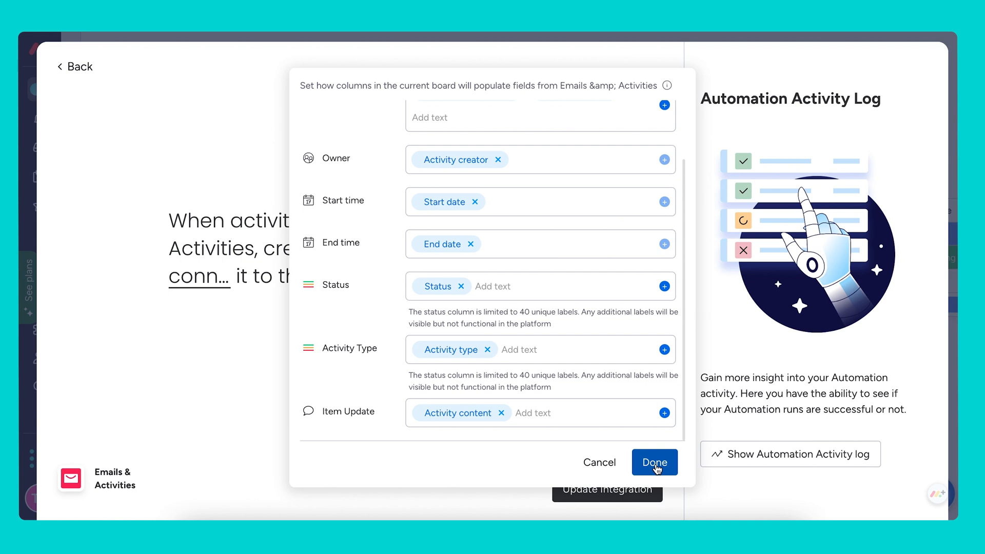
pyautogui.click(654, 462)
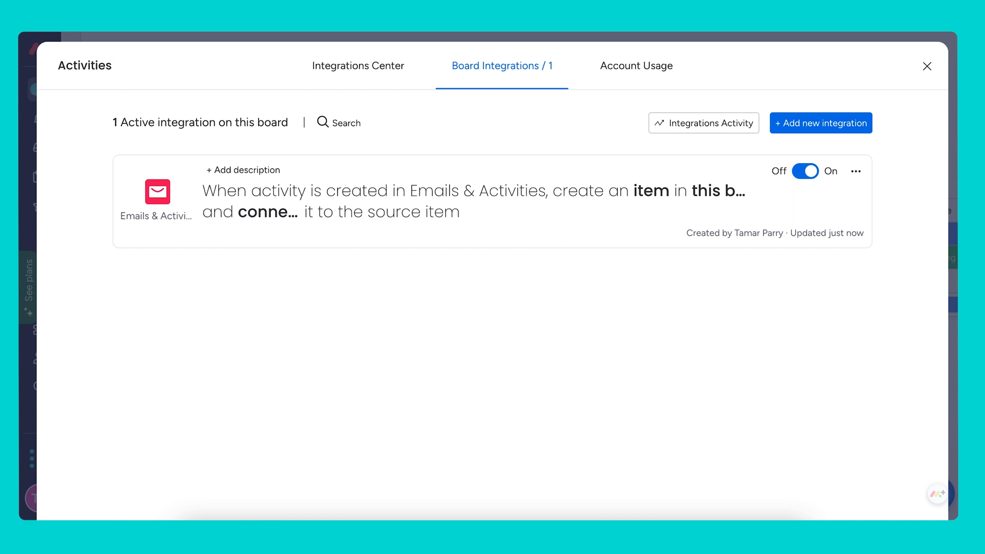
pyautogui.moveTo(879, 157)
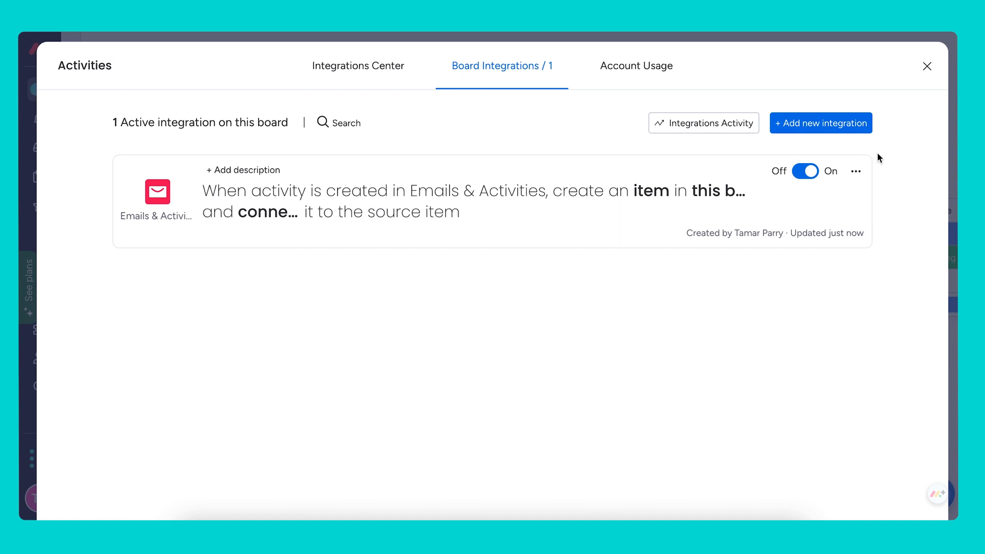
# Close the integrations window and briefly check the Item column's options on the Activities board.
pyautogui.click(927, 66)
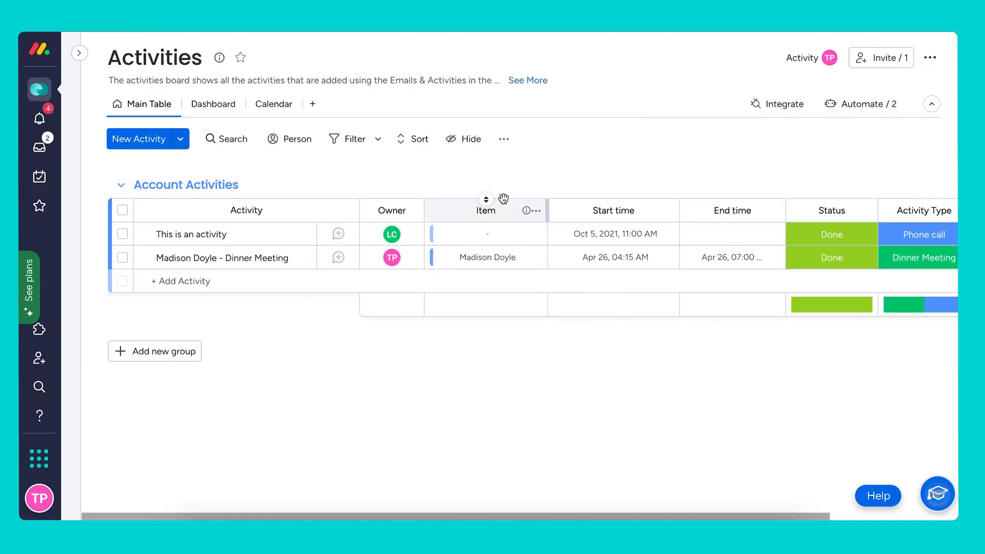
pyautogui.click(534, 210)
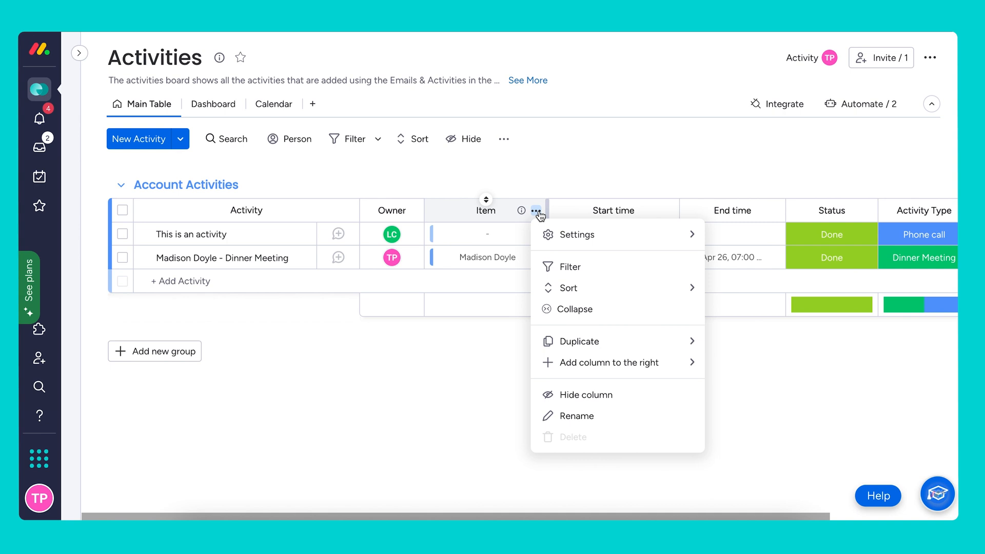
pyautogui.click(573, 234)
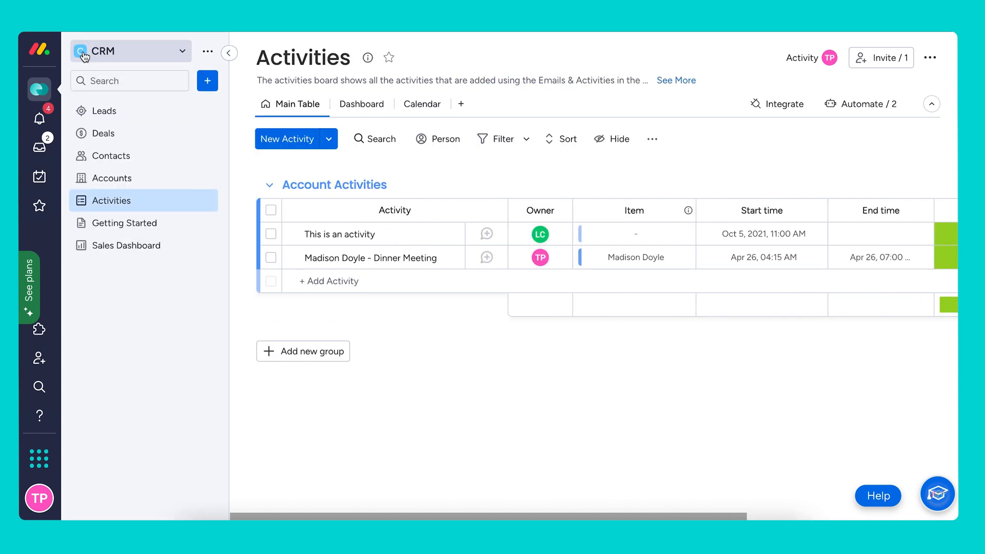
# Add a Call summary reading 'Great Call!' to the Sentra account's timeline.
pyautogui.click(110, 178)
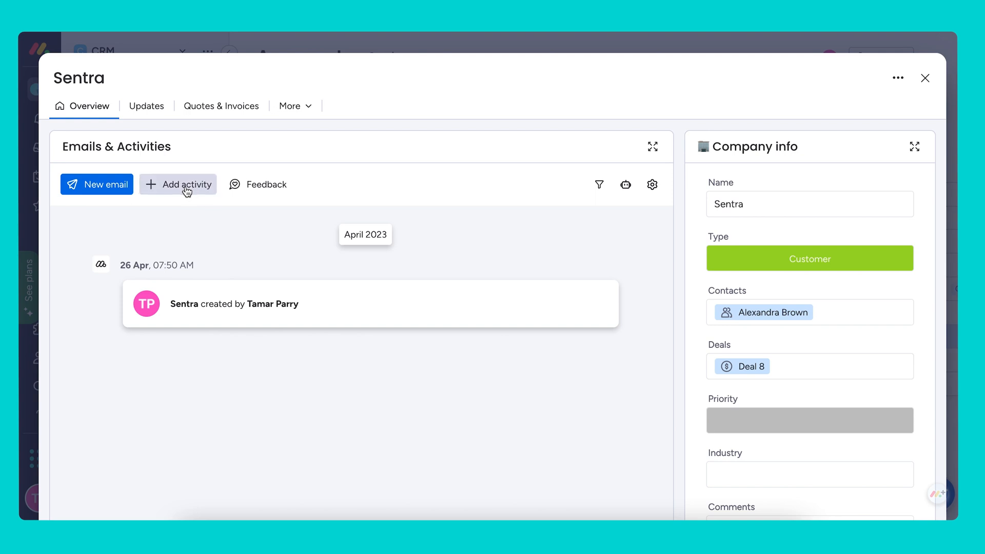
pyautogui.click(186, 183)
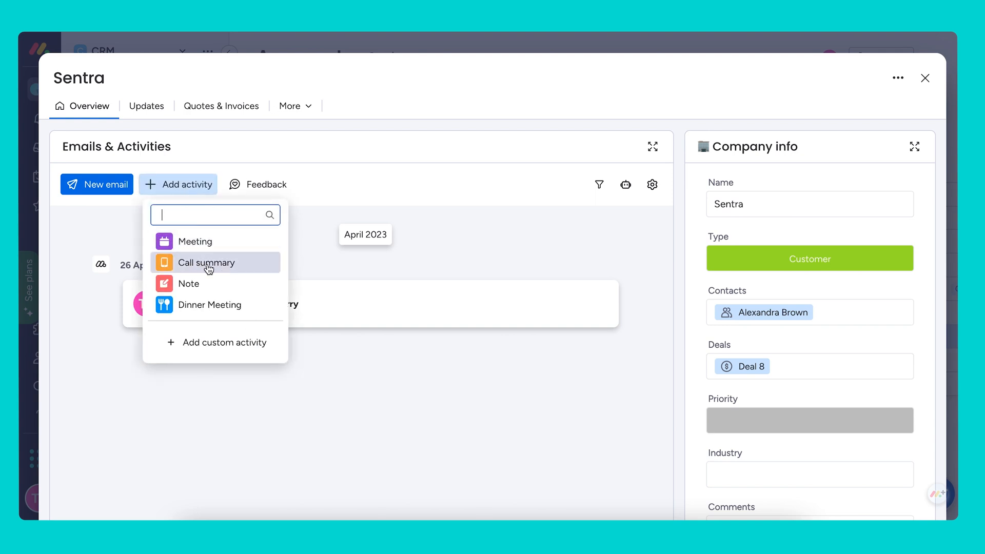
pyautogui.click(206, 263)
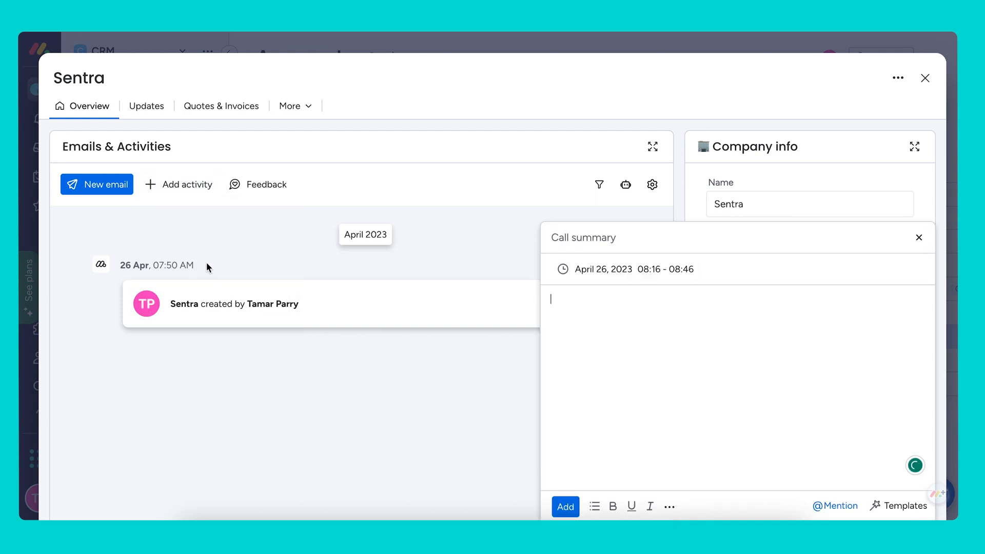
pyautogui.write('Great Call!')
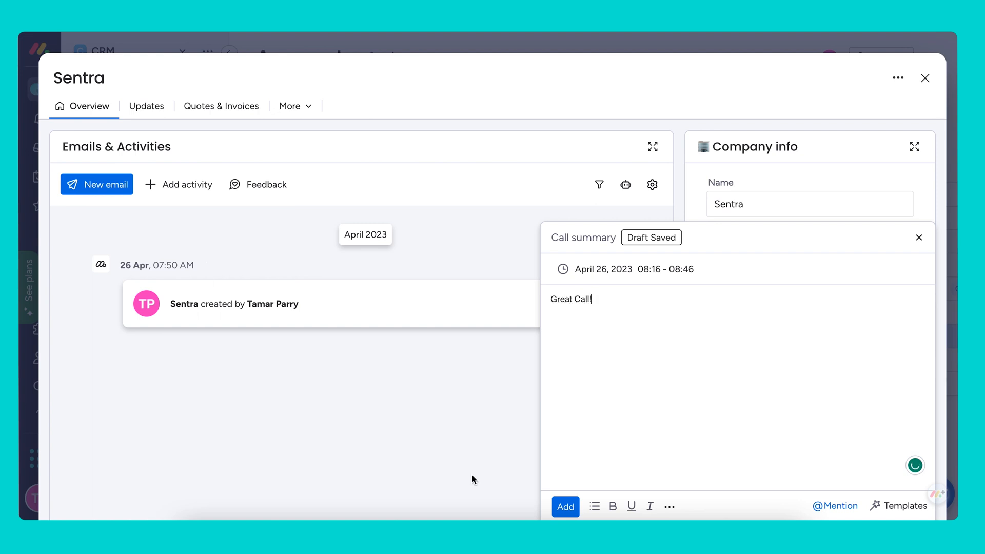
pyautogui.click(564, 505)
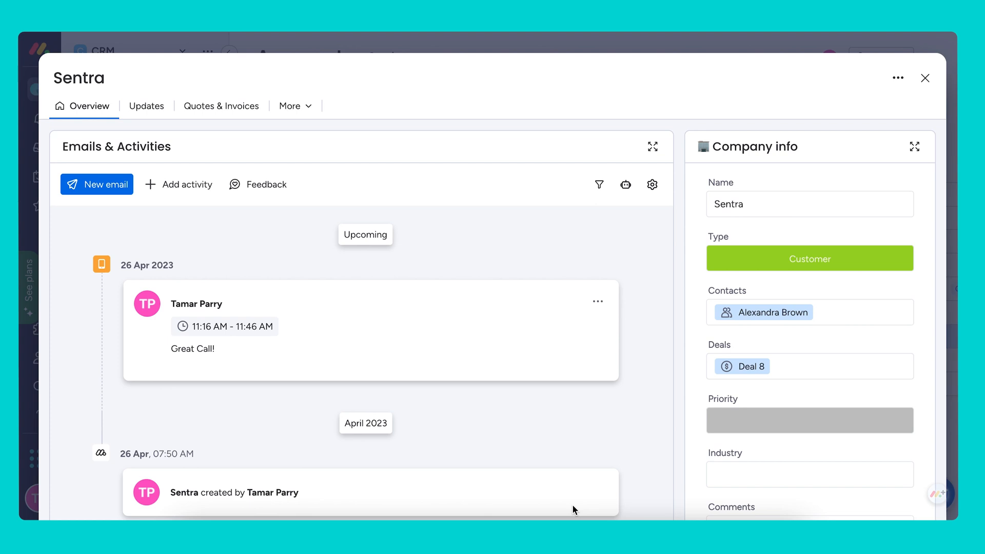
pyautogui.moveTo(308, 262)
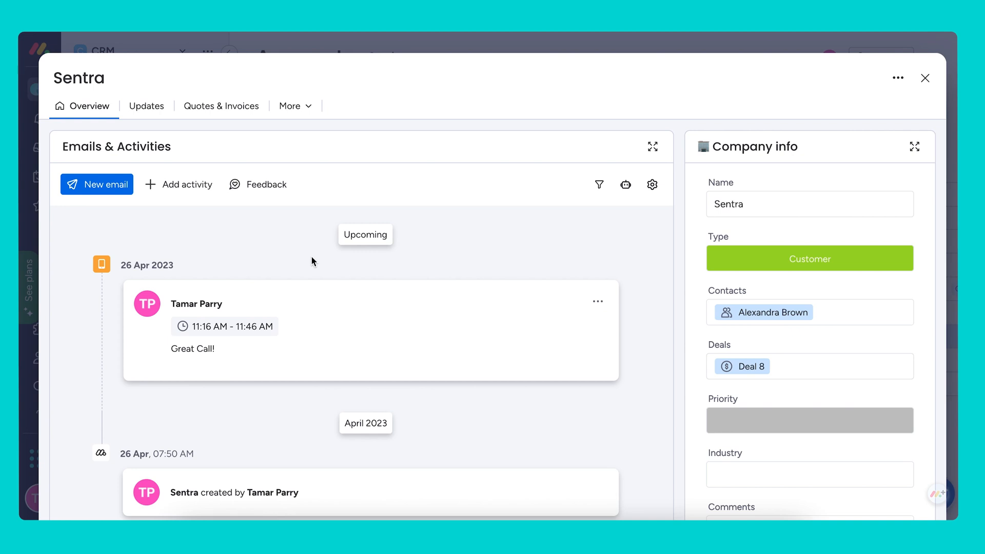
pyautogui.moveTo(295, 253)
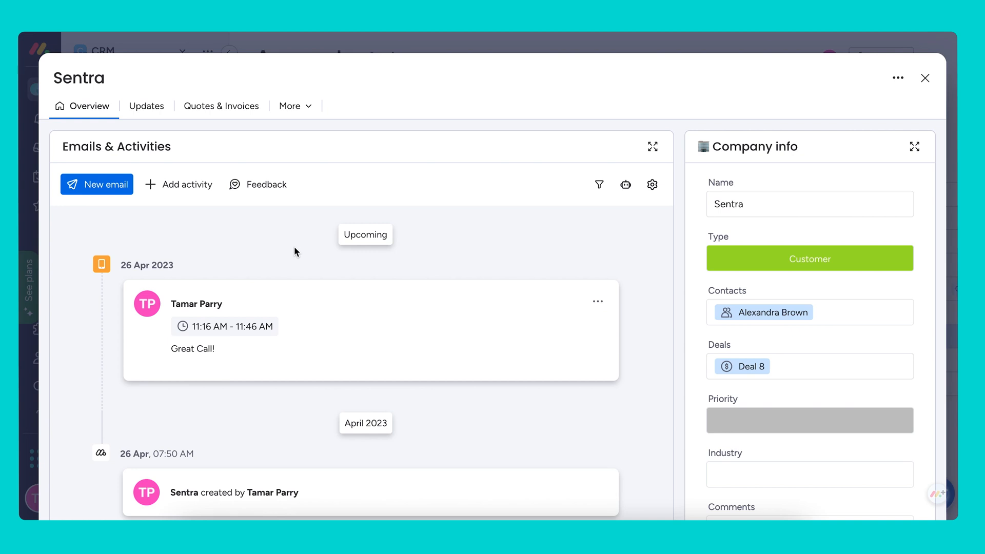
pyautogui.moveTo(187, 185)
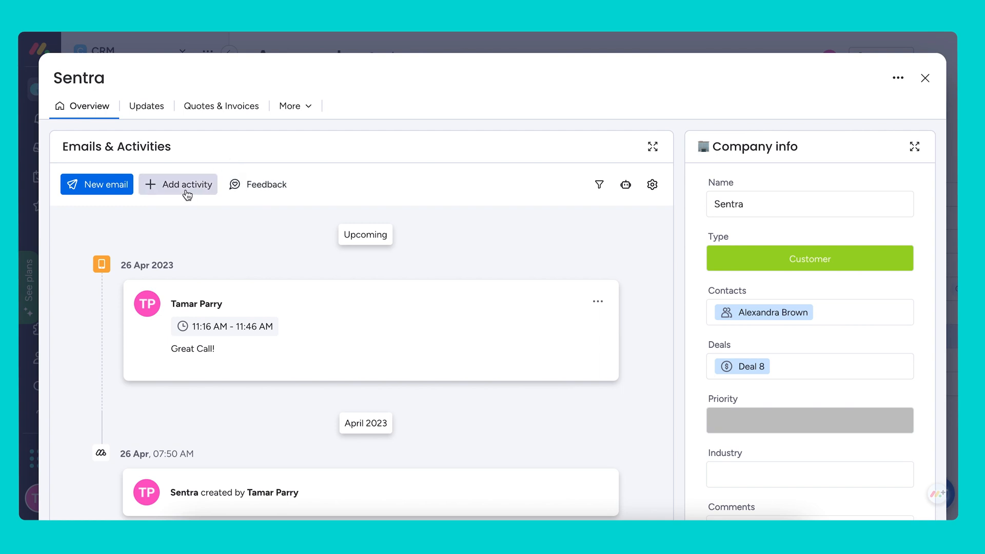
# Create and save a custom activity type named 'Notes'.
pyautogui.click(178, 183)
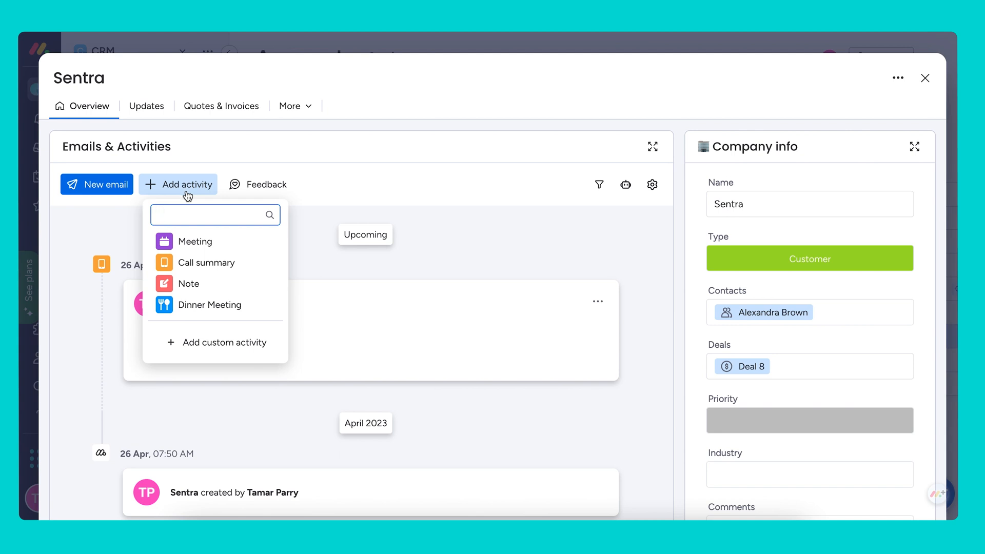
pyautogui.click(224, 343)
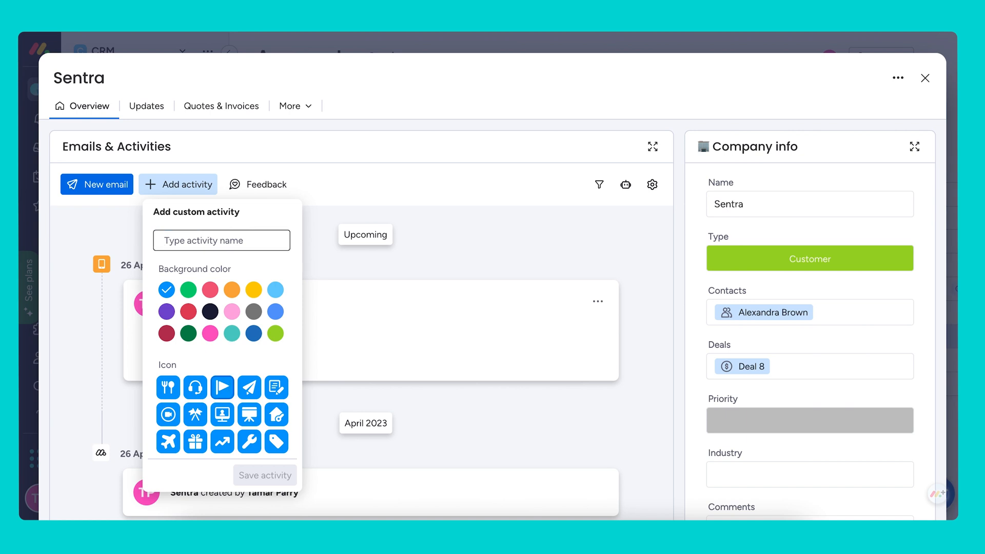
pyautogui.write('Notes')
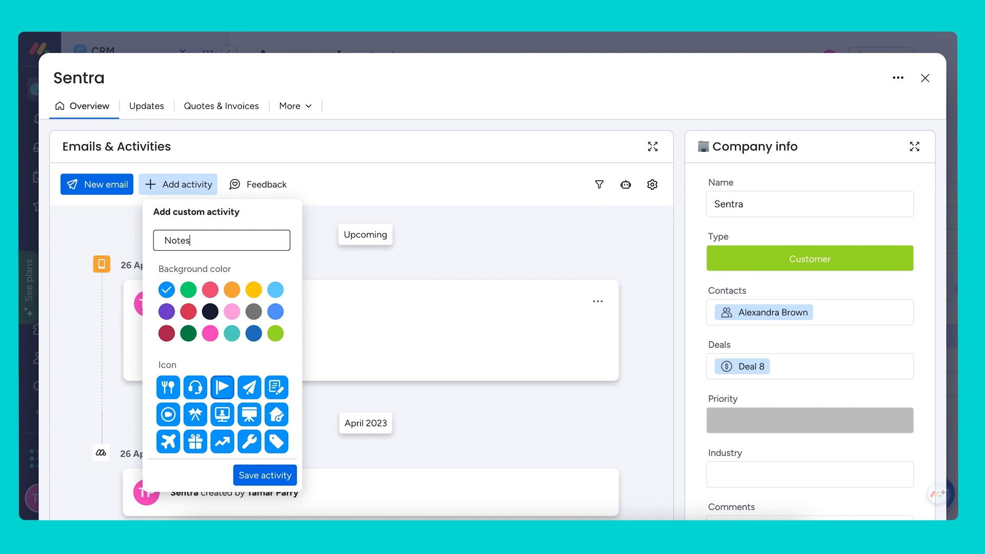
pyautogui.click(265, 475)
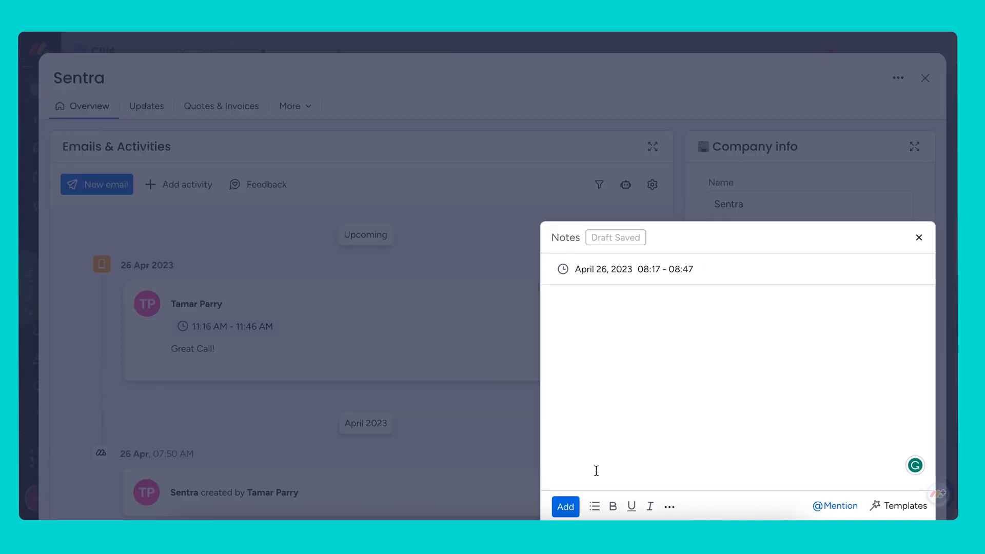
# Add a Notes activity to Sentra's timeline and close the account card.
pyautogui.click(918, 237)
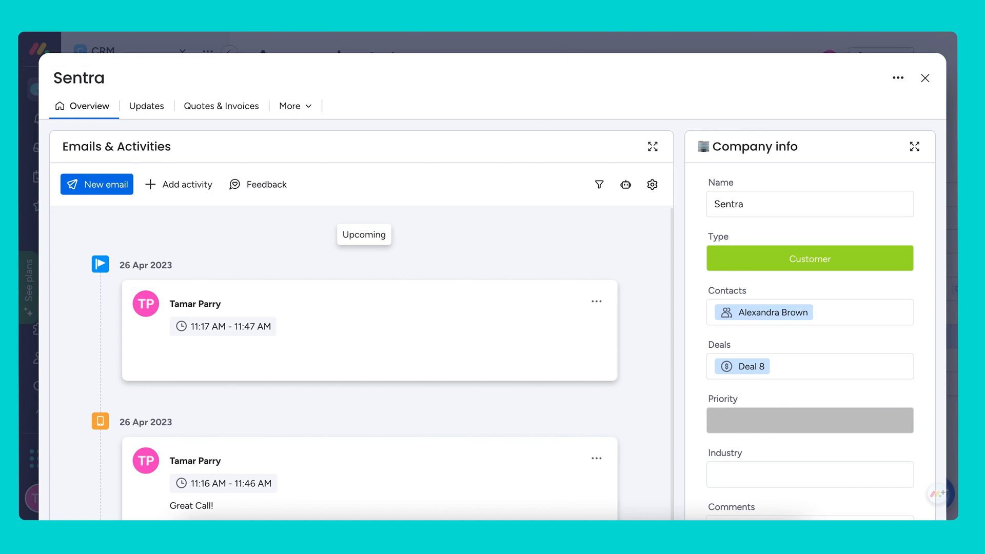
pyautogui.moveTo(175, 243)
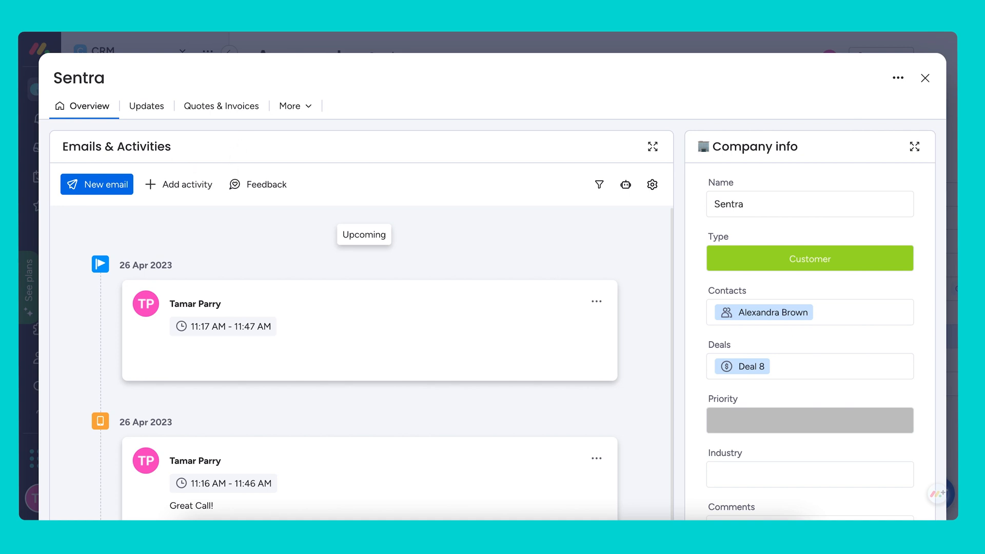
pyautogui.click(925, 78)
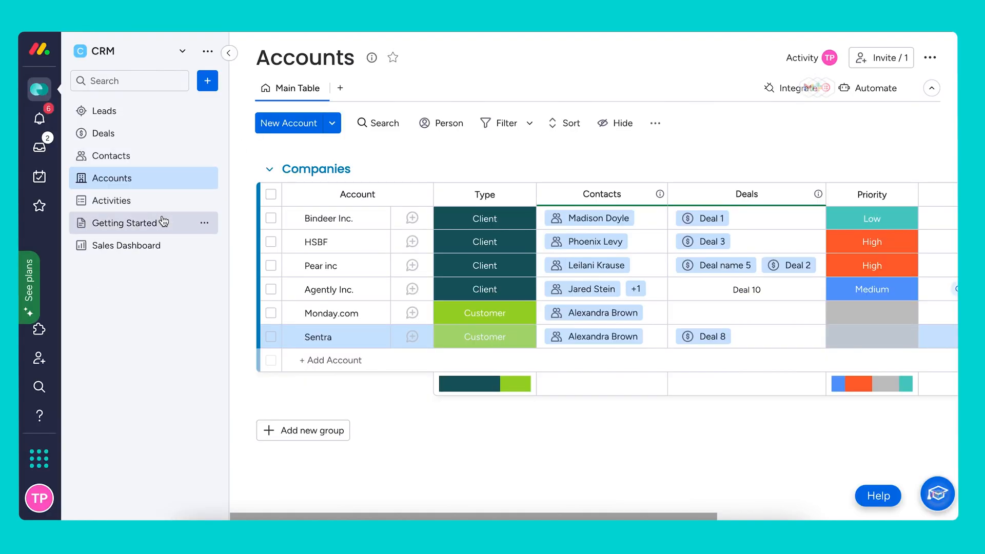
# Show the Activities board listing Sentra's Call summary and Notes, with the sidebar collapsed.
pyautogui.click(112, 200)
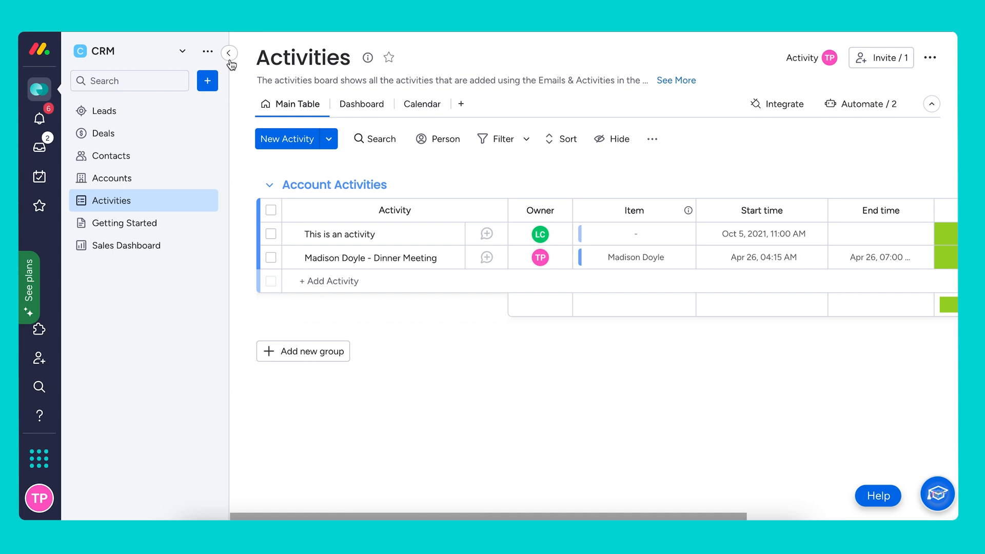
pyautogui.click(229, 52)
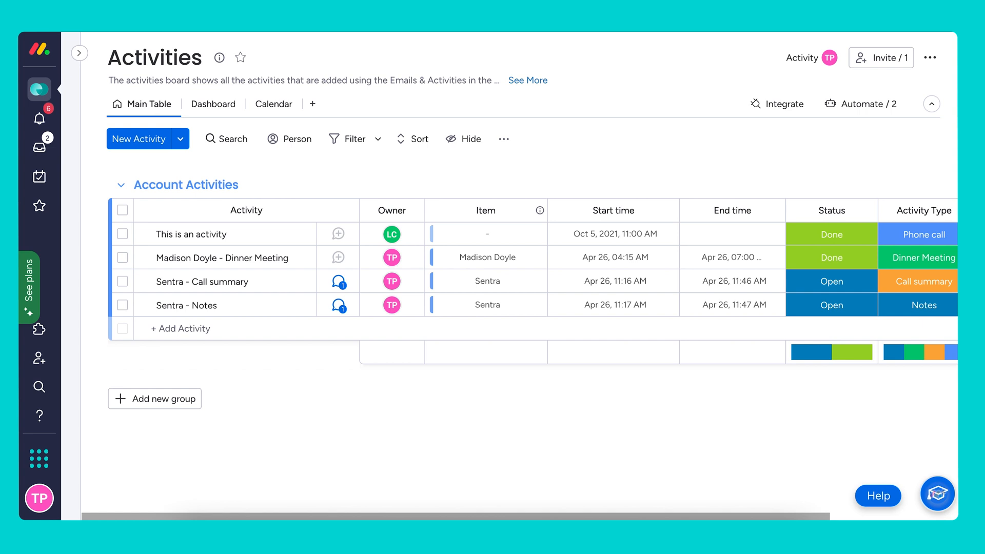
# Search the Integrations Center for 'calendar' and choose Google Calendar.
pyautogui.click(777, 103)
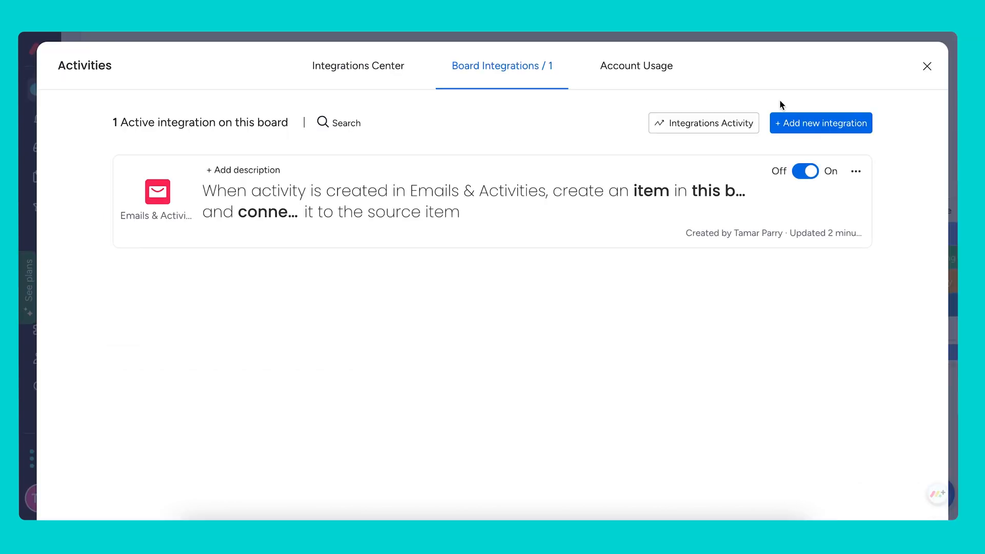
pyautogui.click(357, 65)
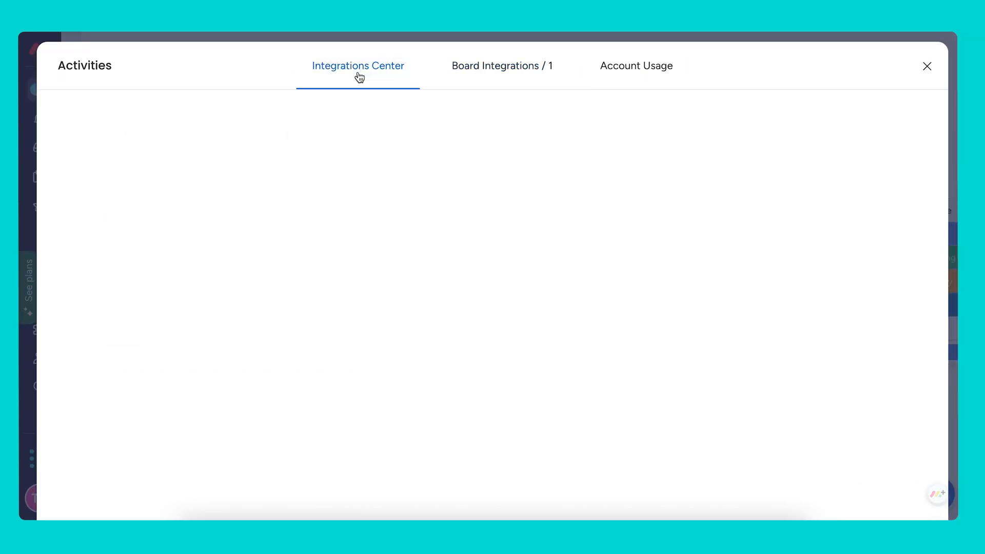
pyautogui.click(358, 66)
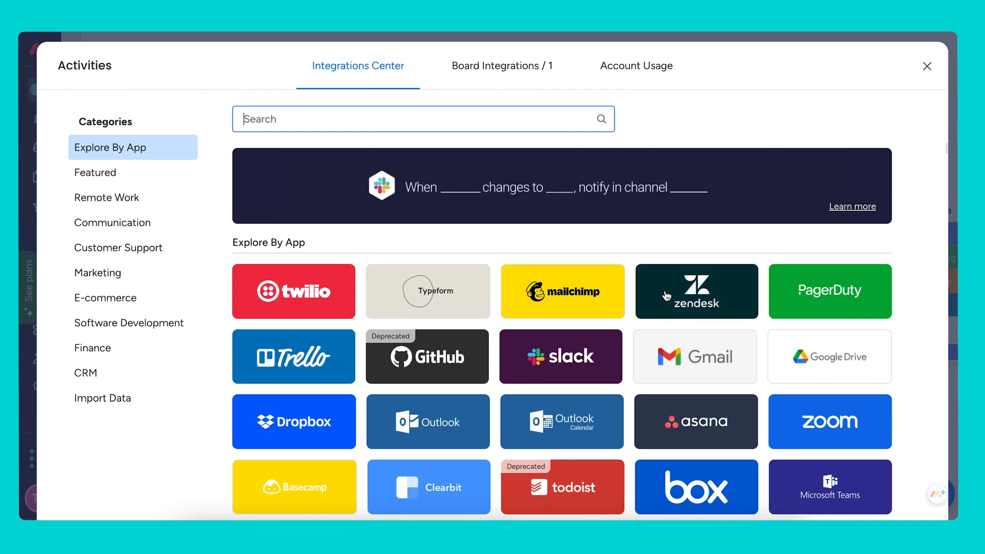
pyautogui.write('calendar')
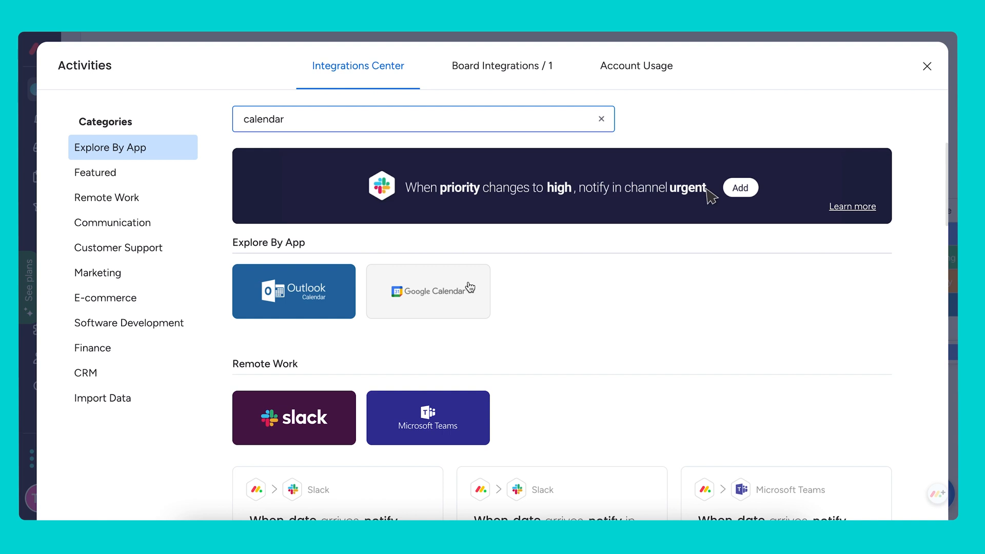
pyautogui.click(428, 291)
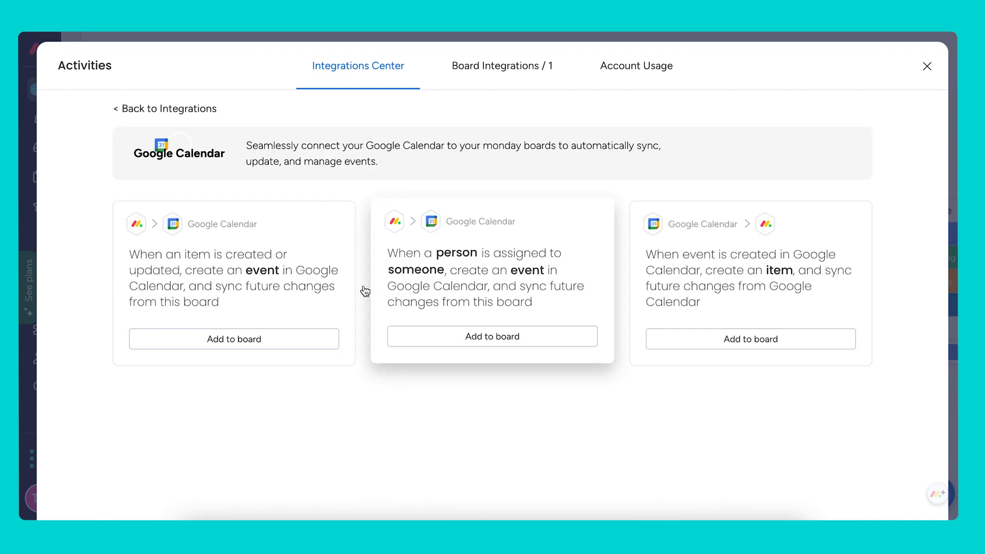
# Add the item-to-event recipe with the existing Google account and begin filling the event fields.
pyautogui.click(491, 336)
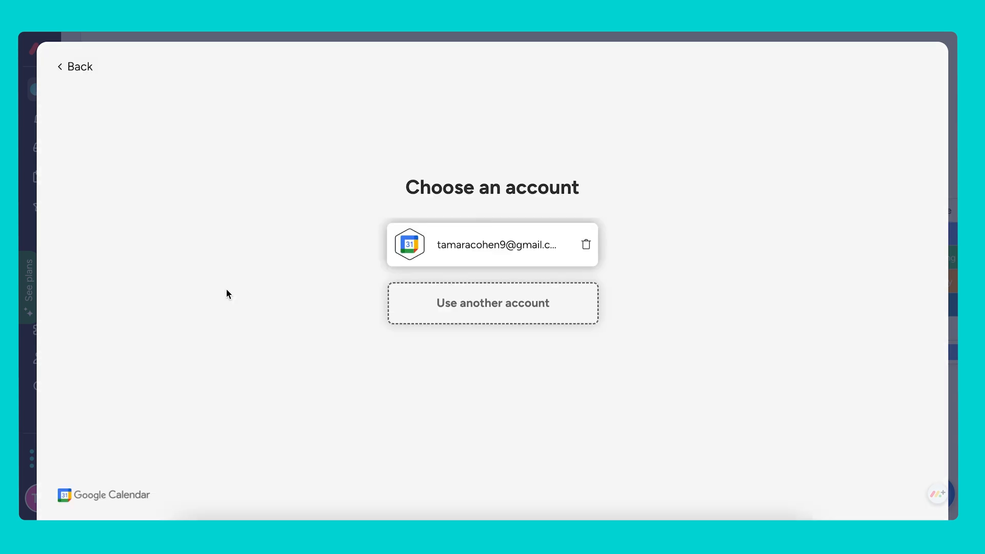
pyautogui.click(493, 244)
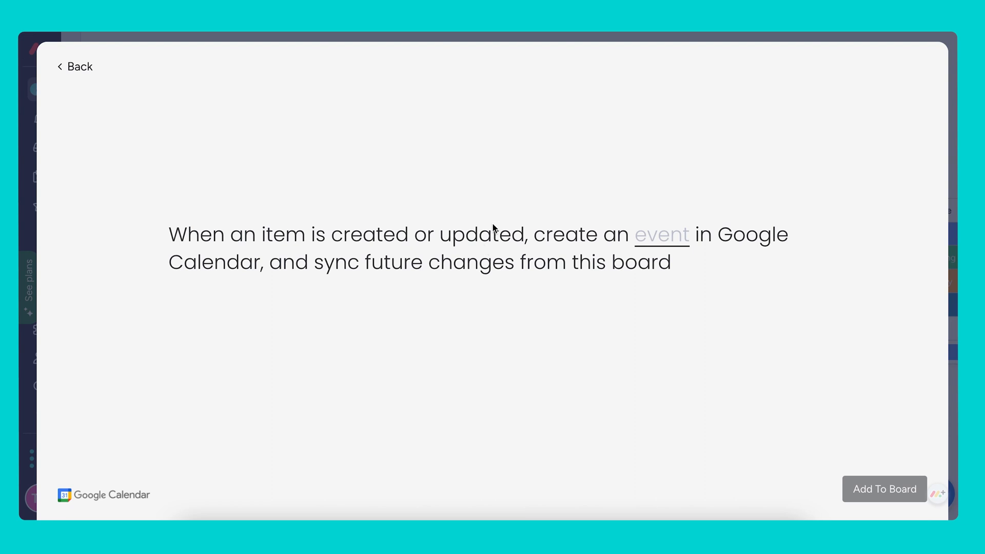
pyautogui.click(662, 234)
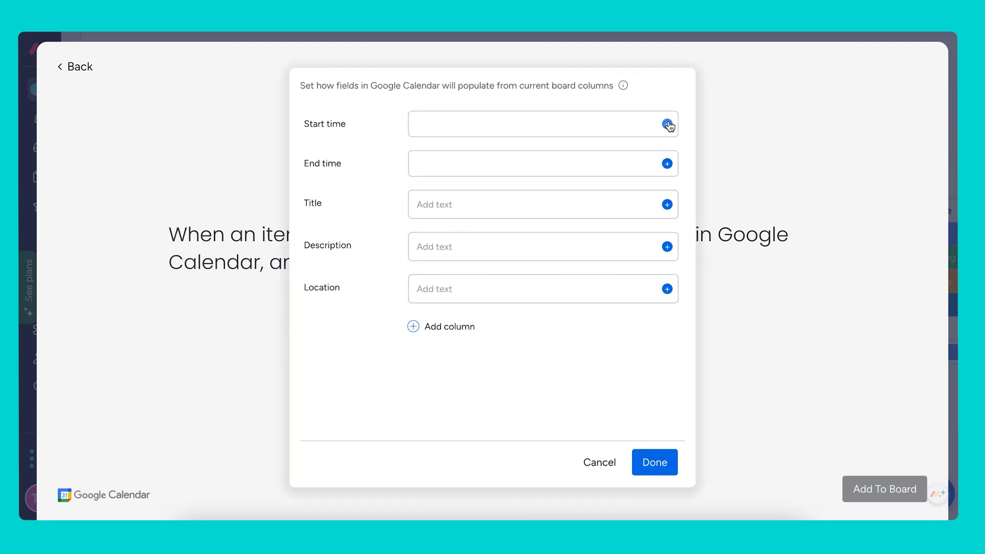
# Map Start time and End time to event times, Name to Title, Activity Type to Description, and confirm the integration.
pyautogui.click(667, 124)
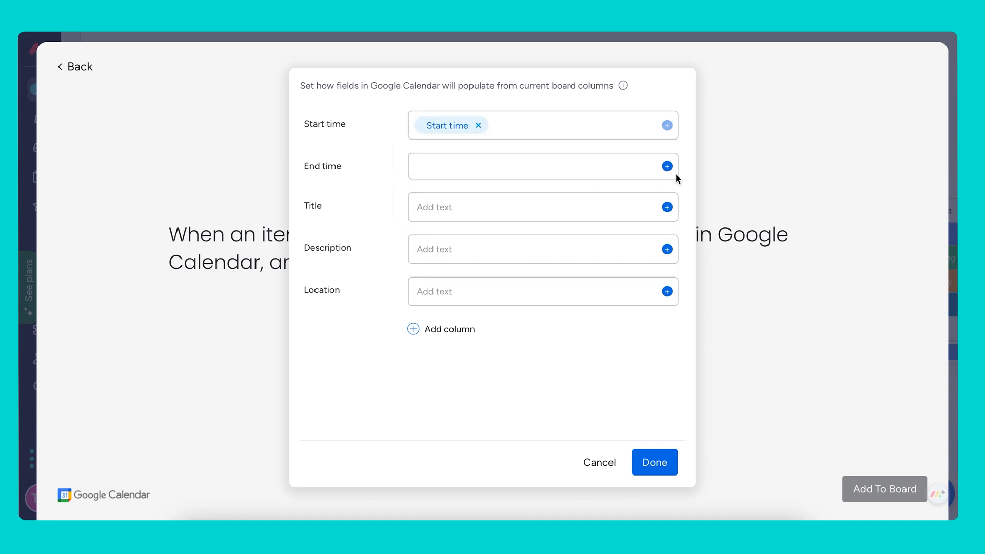
pyautogui.click(667, 166)
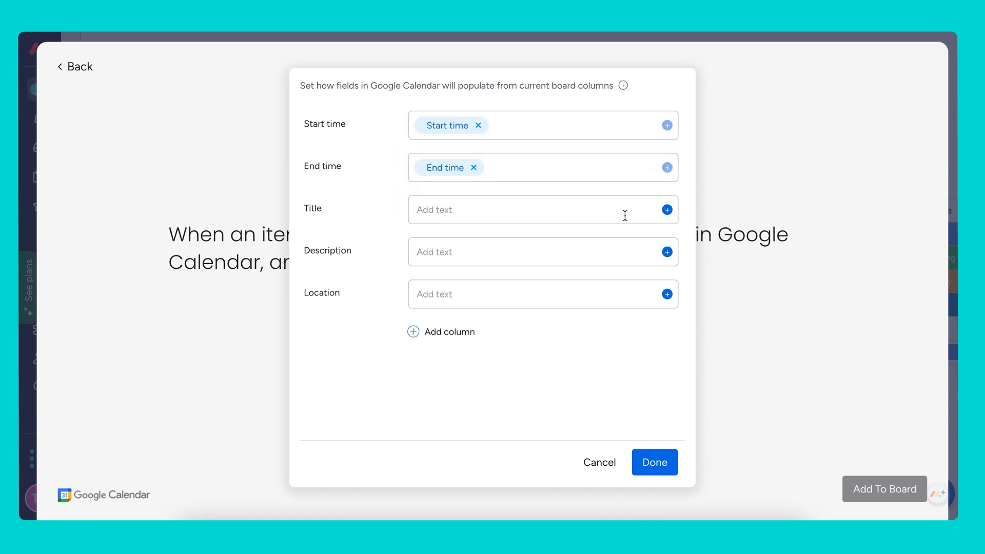
pyautogui.click(667, 209)
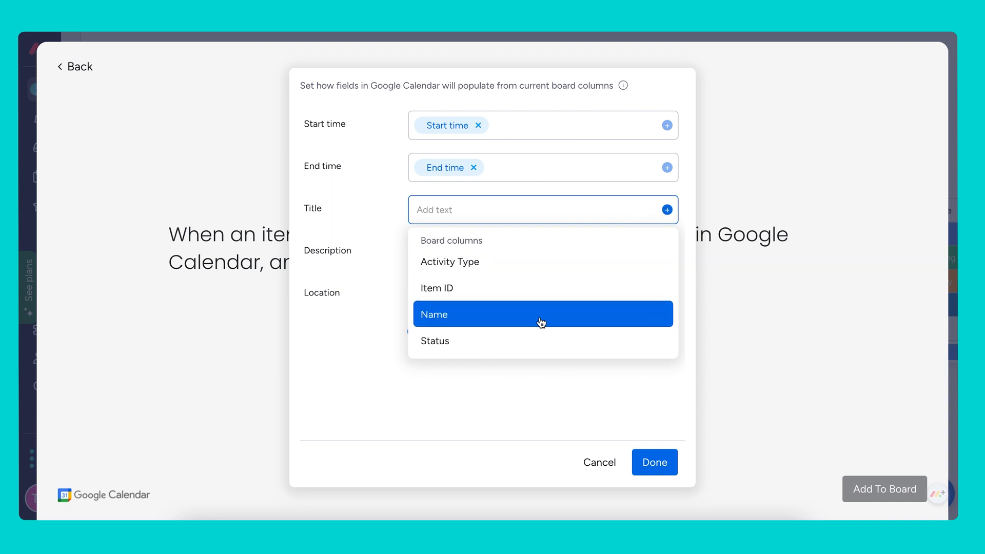
pyautogui.click(542, 314)
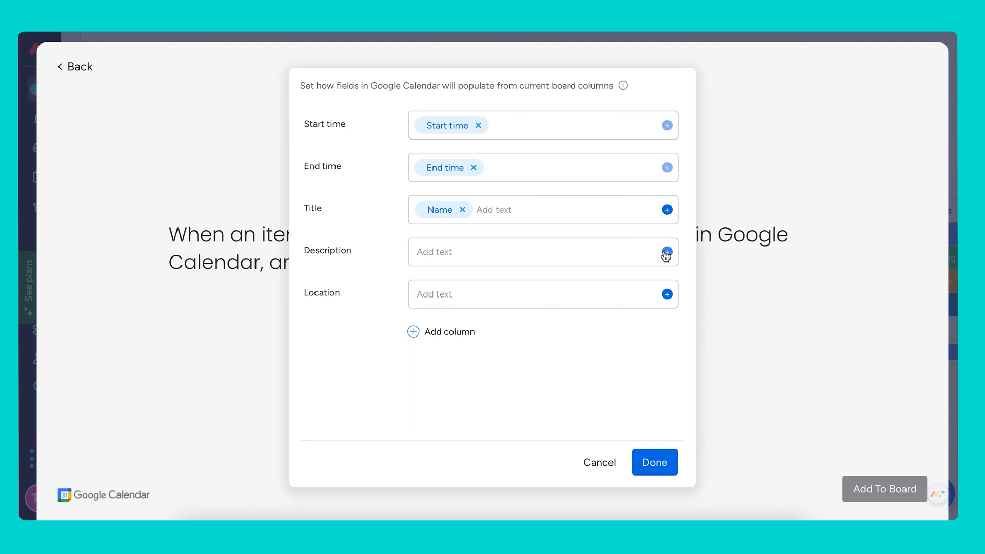
pyautogui.click(666, 253)
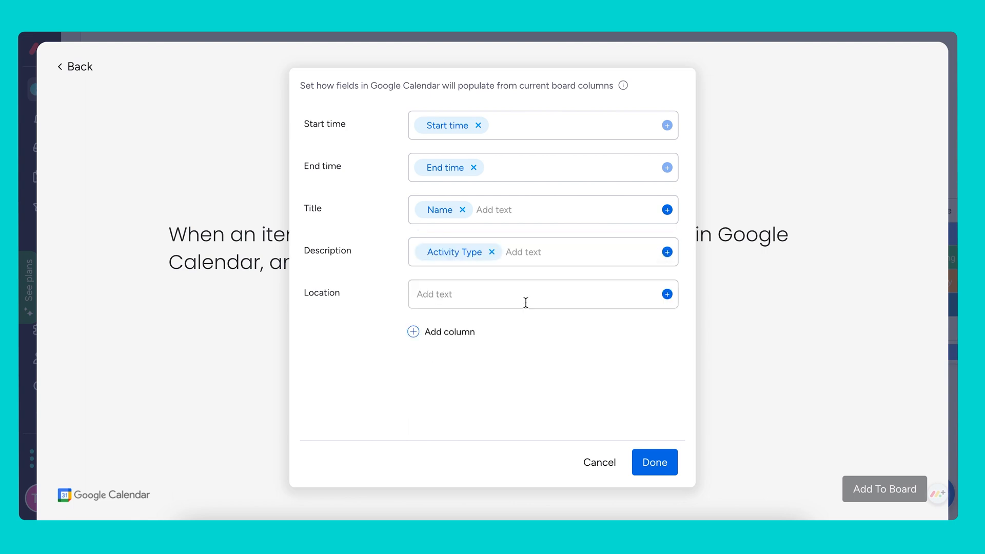
pyautogui.click(653, 463)
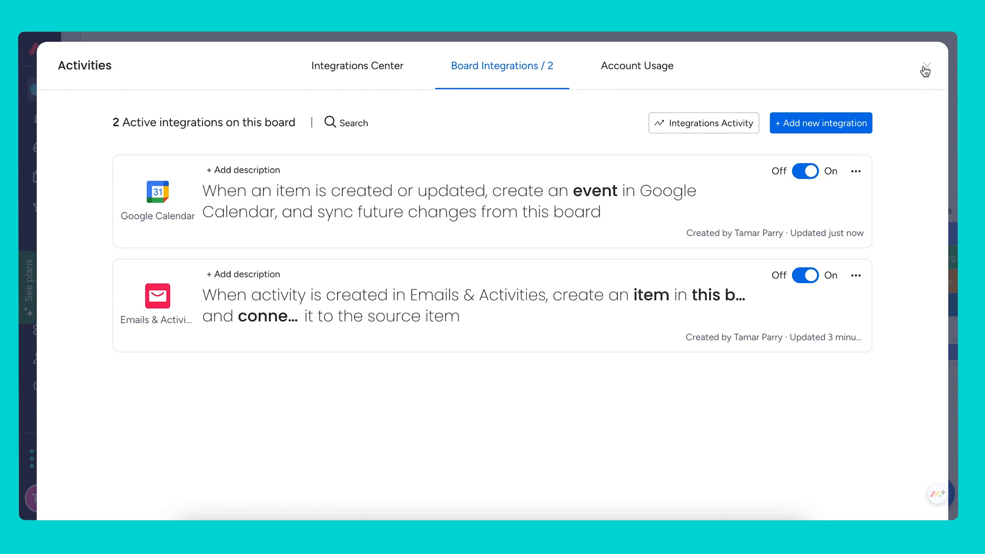
pyautogui.click(923, 69)
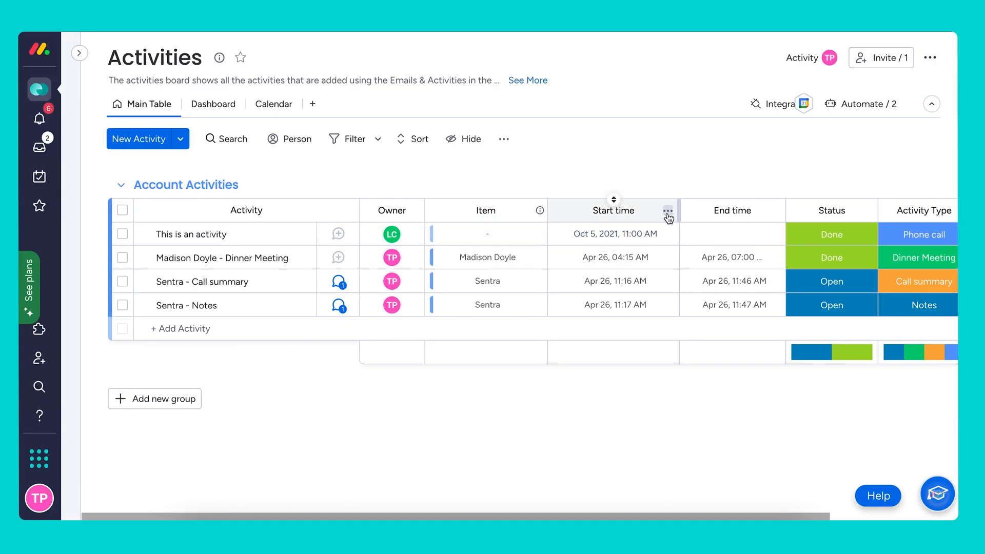
# Review the Start time column's date settings and picker, then switch the Activities board to Calendar view.
pyautogui.click(668, 210)
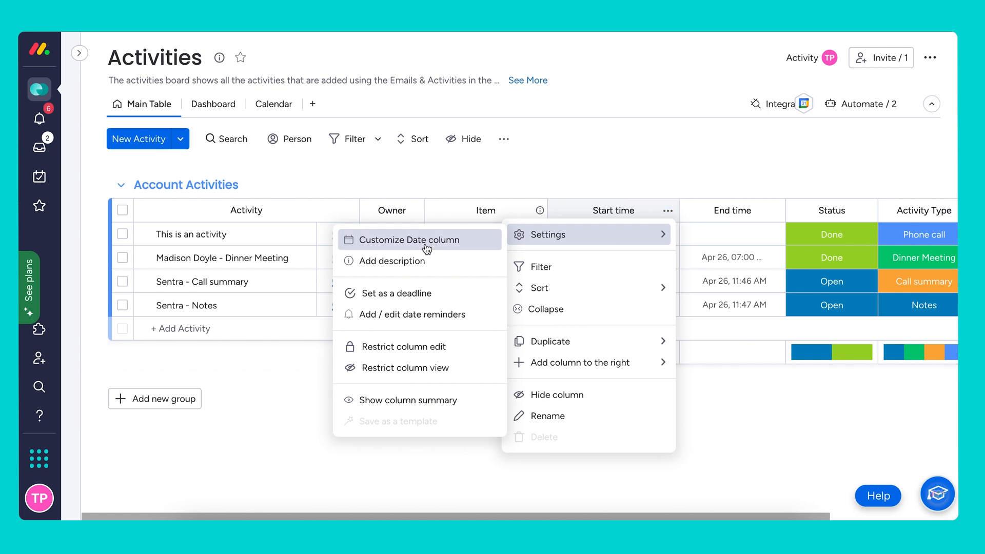
pyautogui.click(550, 234)
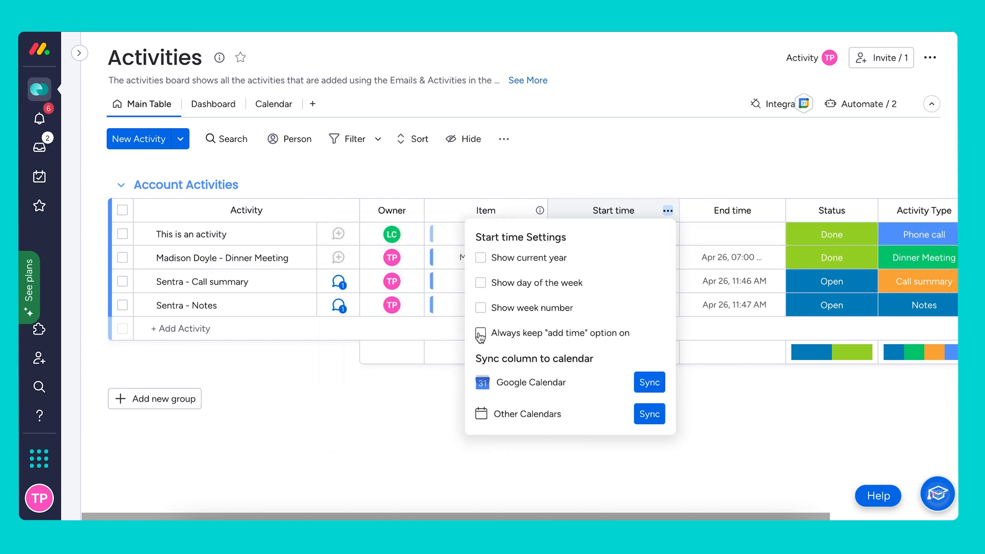
pyautogui.click(481, 333)
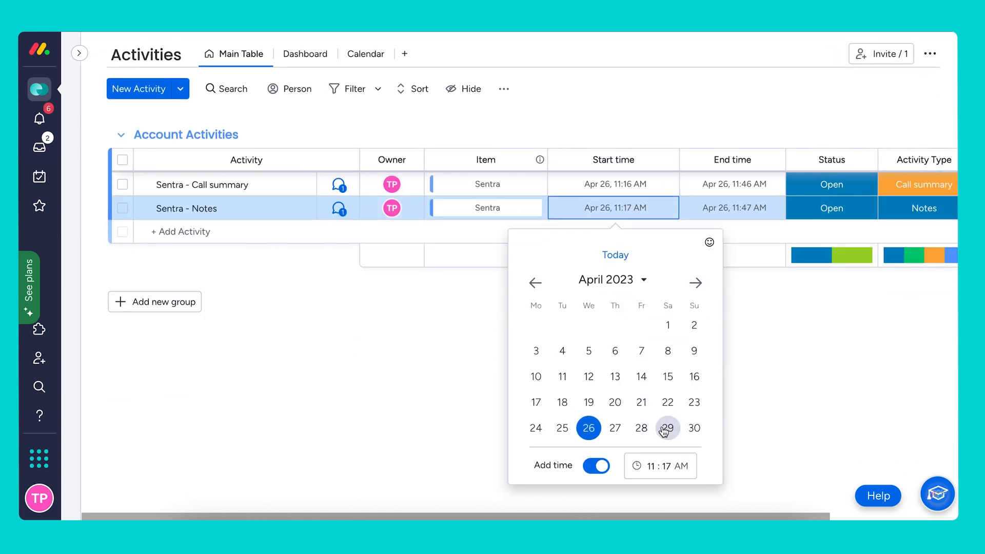
pyautogui.moveTo(783, 431)
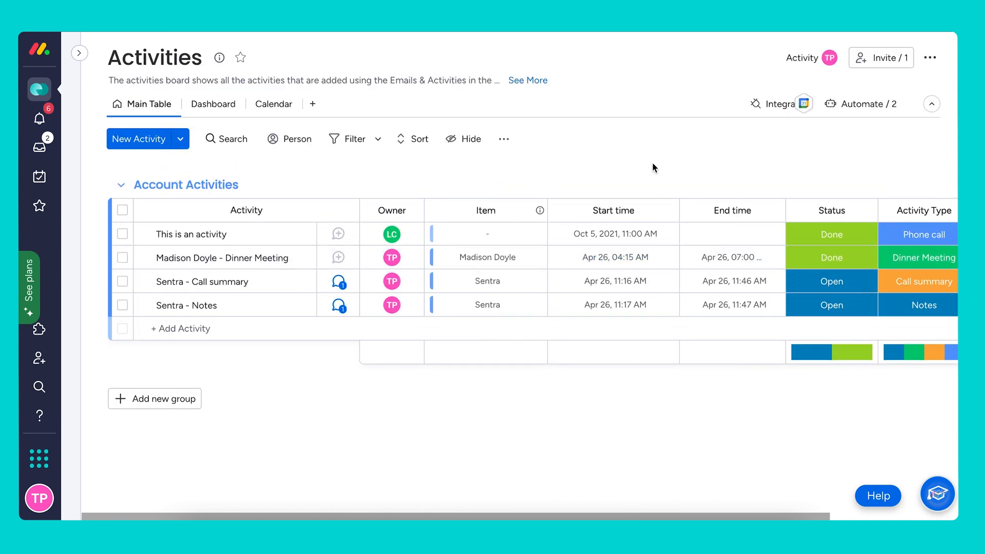
pyautogui.click(732, 281)
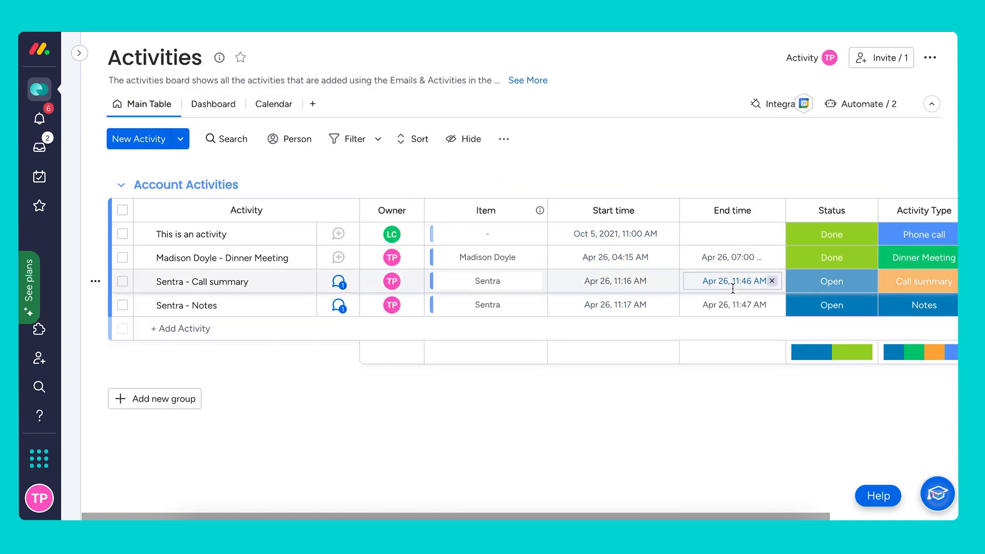
pyautogui.click(609, 375)
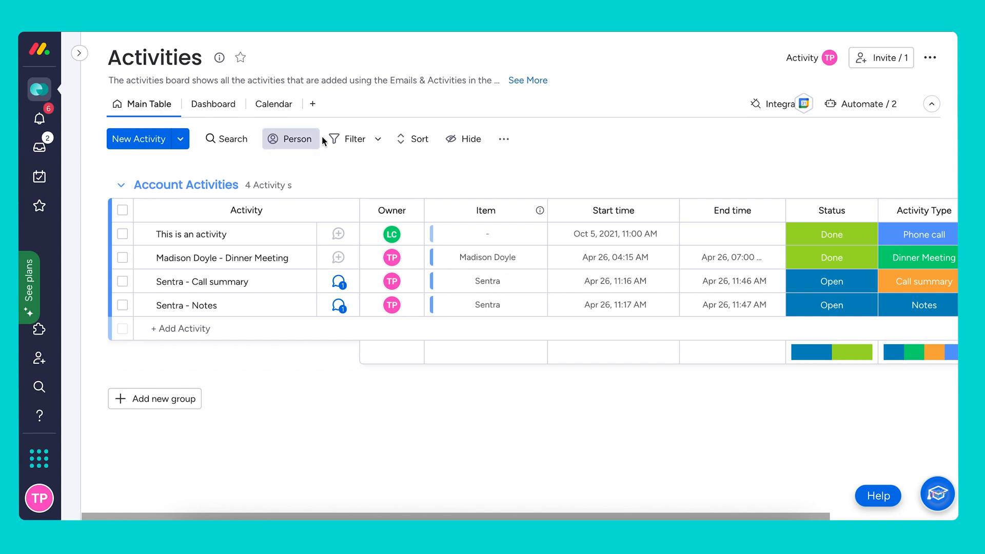
pyautogui.click(273, 104)
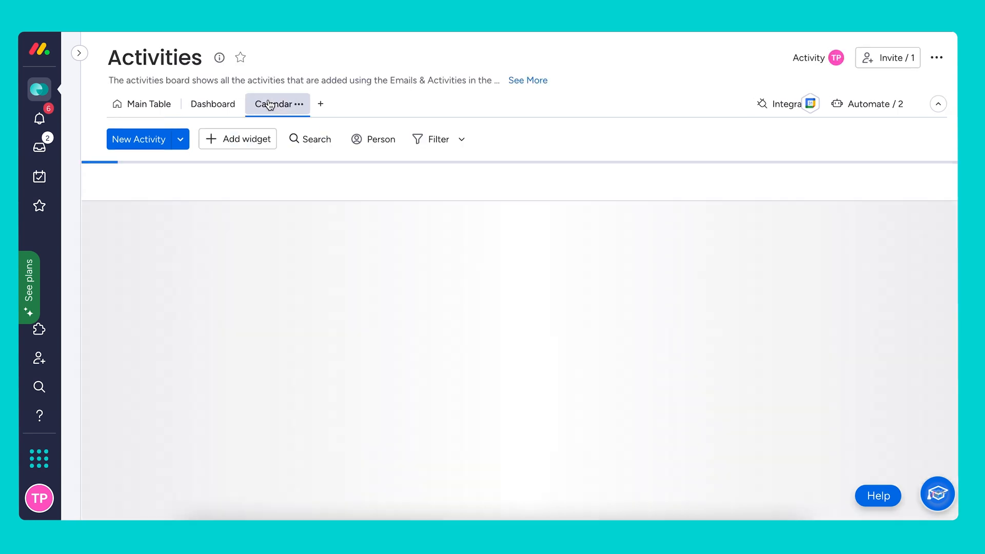
# Set the calendar's Color by option to Owner in its settings and return to the Main Table.
pyautogui.click(273, 103)
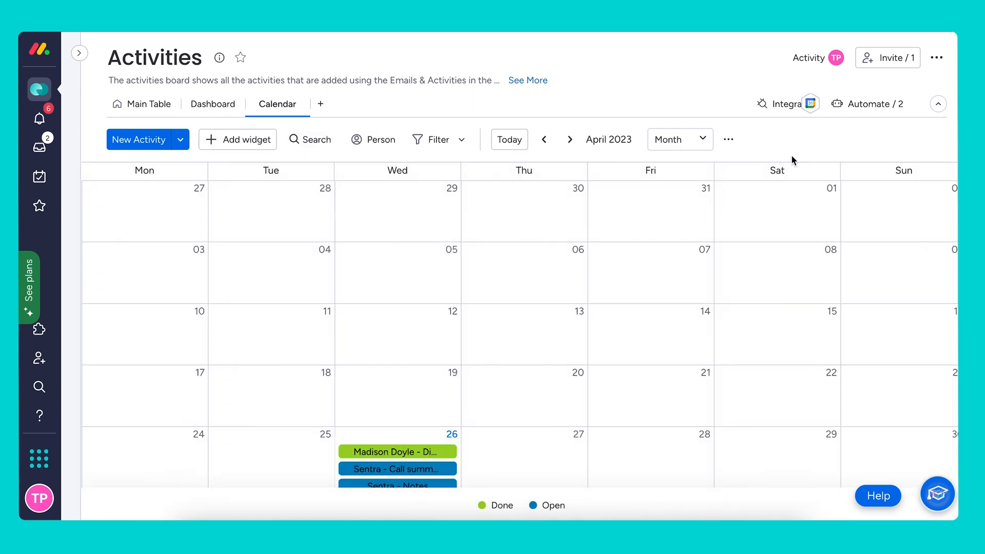
pyautogui.click(729, 139)
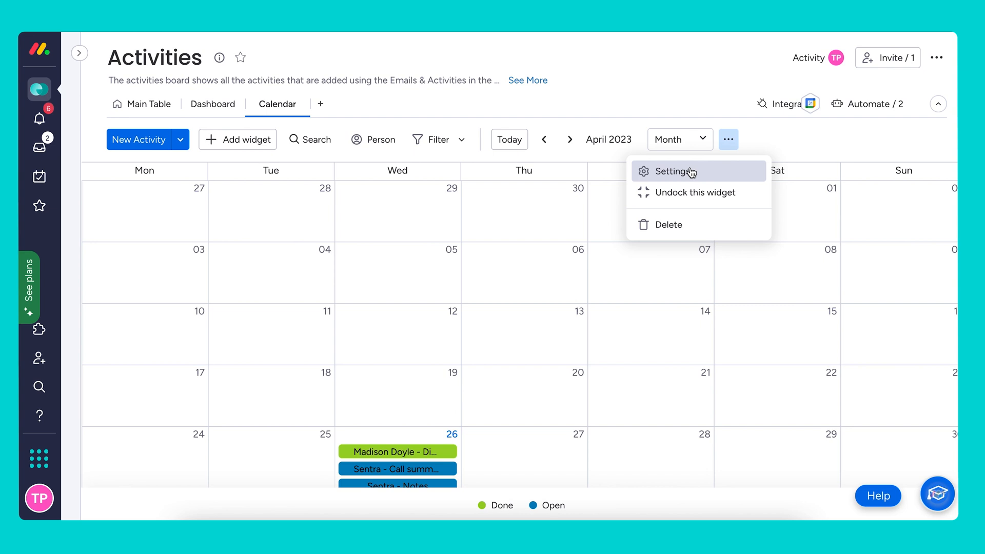
pyautogui.click(674, 171)
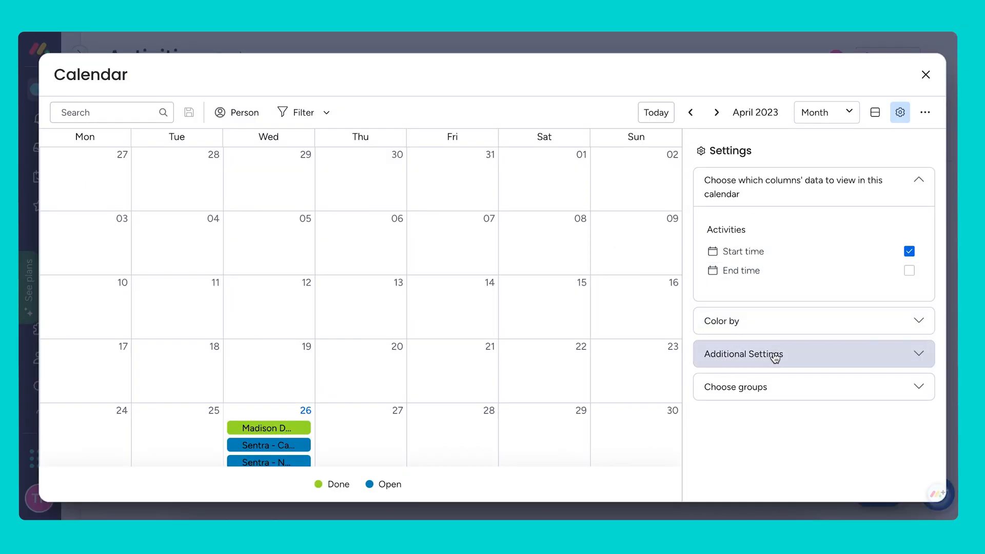
pyautogui.click(812, 321)
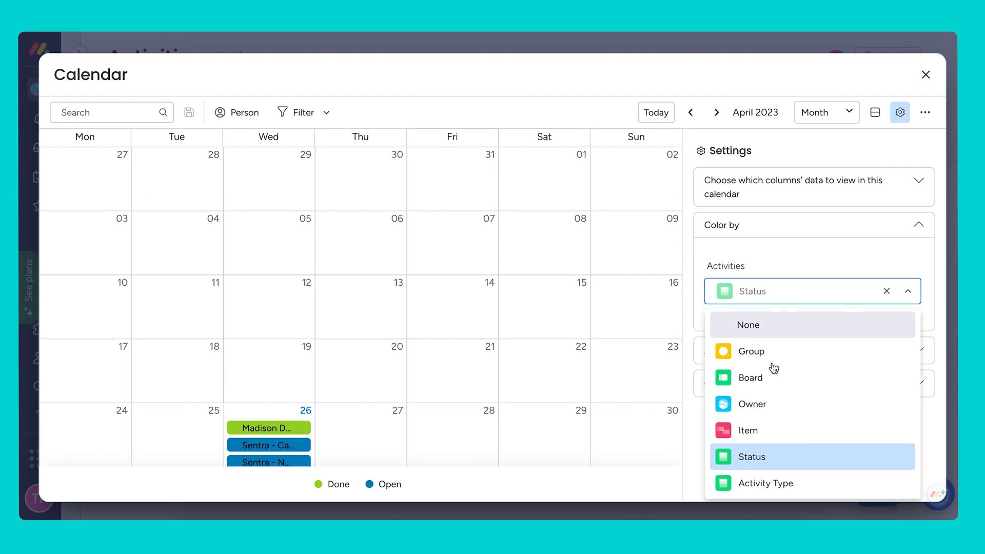
pyautogui.click(751, 404)
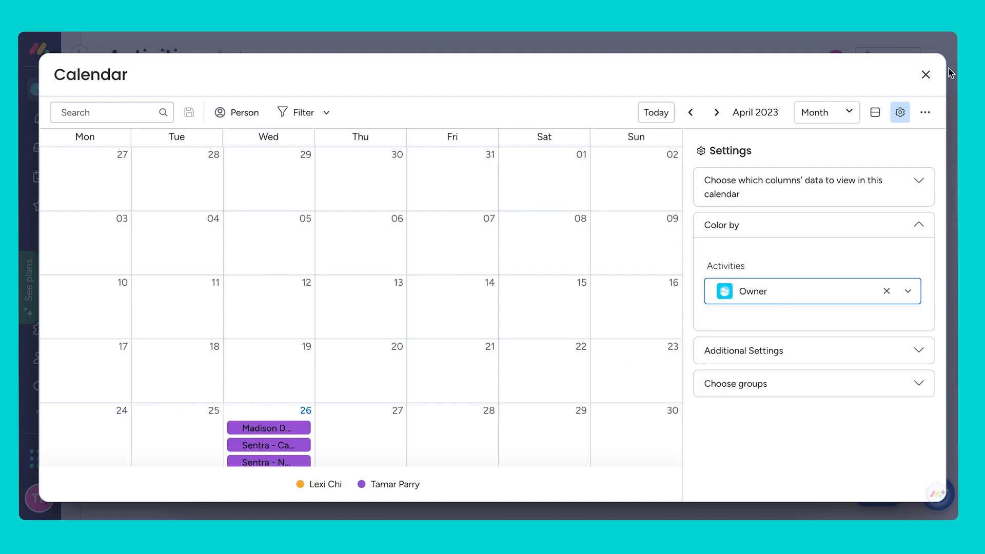
pyautogui.click(924, 74)
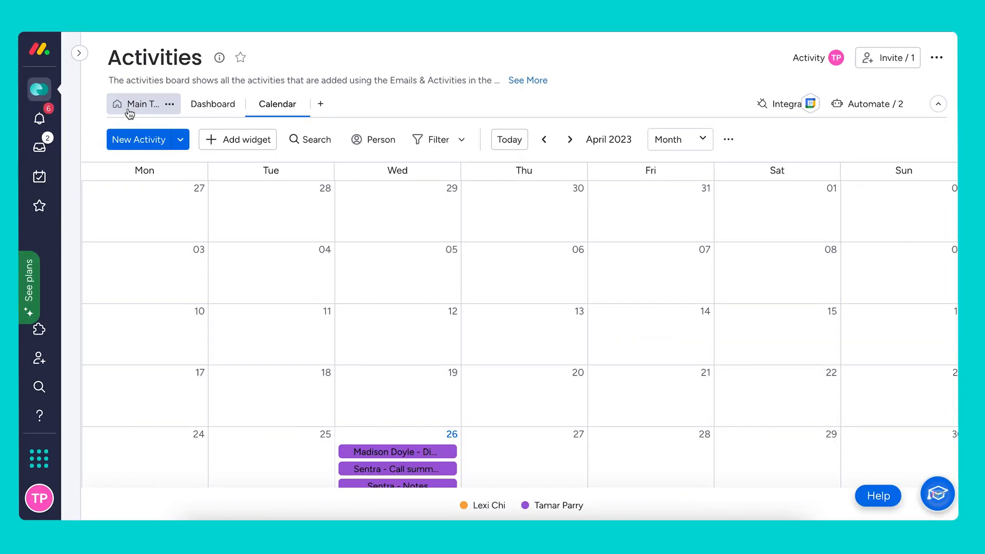
pyautogui.click(143, 104)
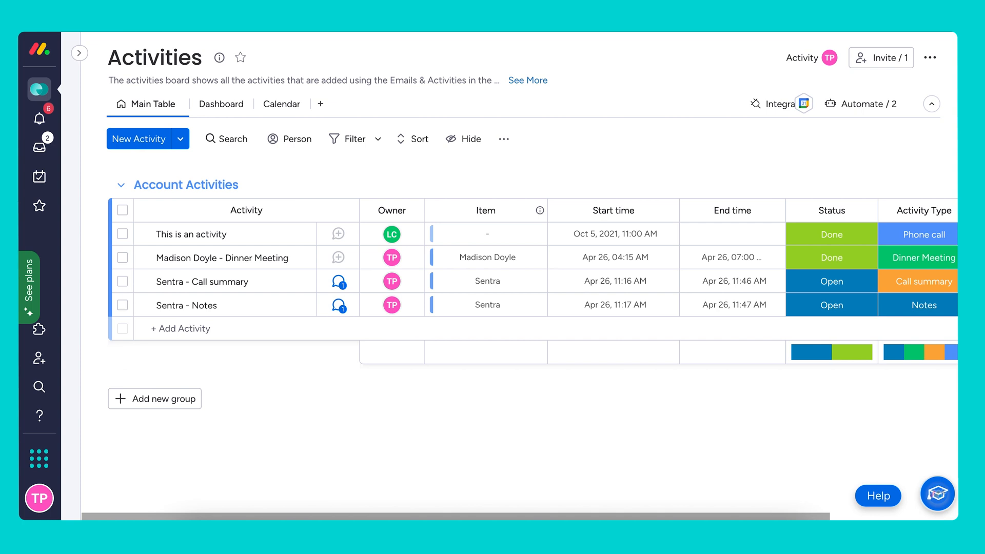
pyautogui.moveTo(79, 53)
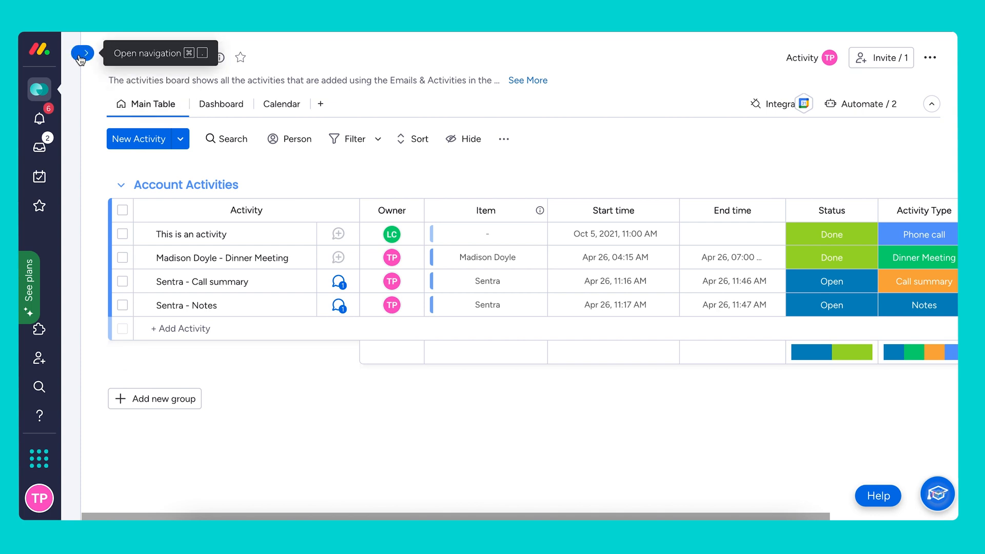
# Navigate from the CRM workspace list to the Sales Dashboard.
pyautogui.click(85, 52)
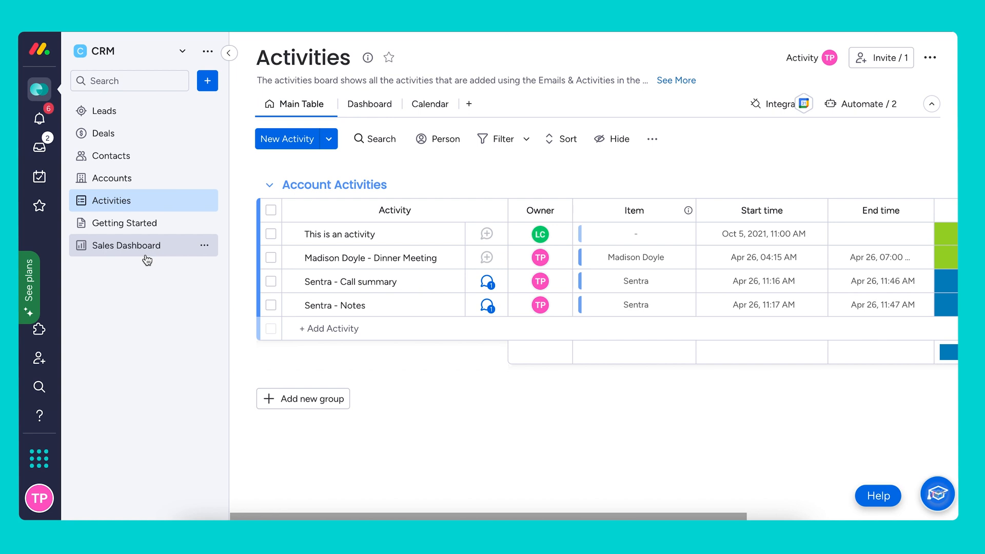
pyautogui.click(126, 245)
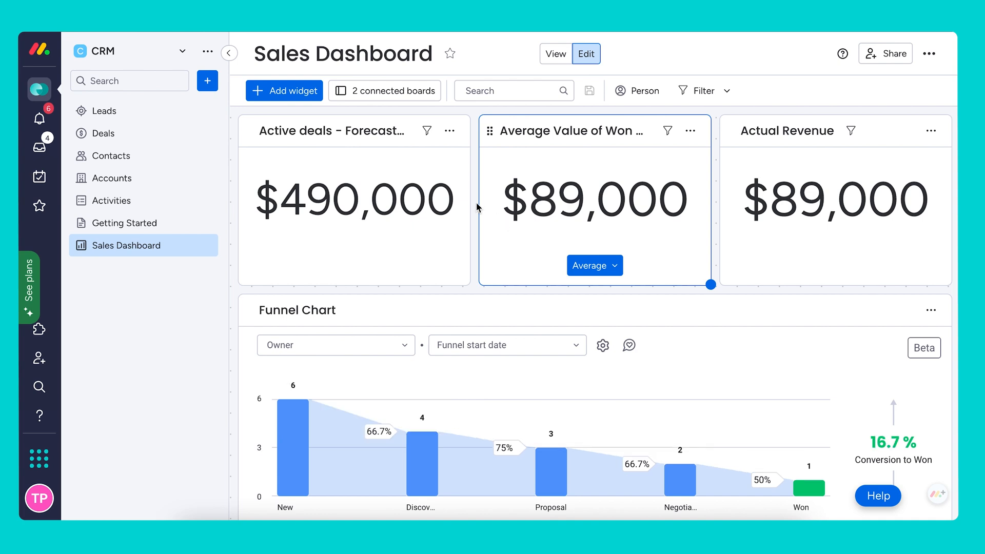
# Collapse the sidebar and confirm the dashboard's two connected boards unchanged.
pyautogui.click(229, 52)
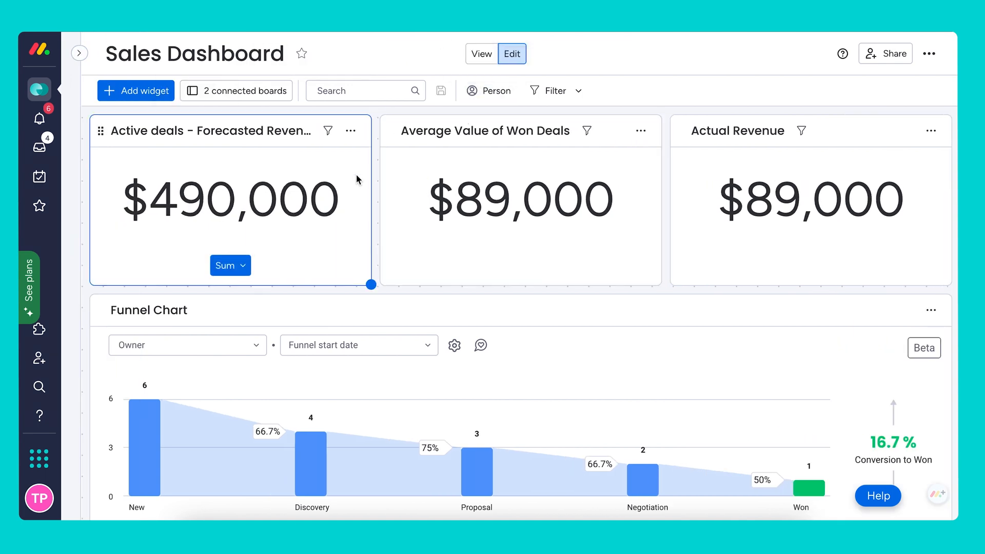
pyautogui.moveTo(227, 237)
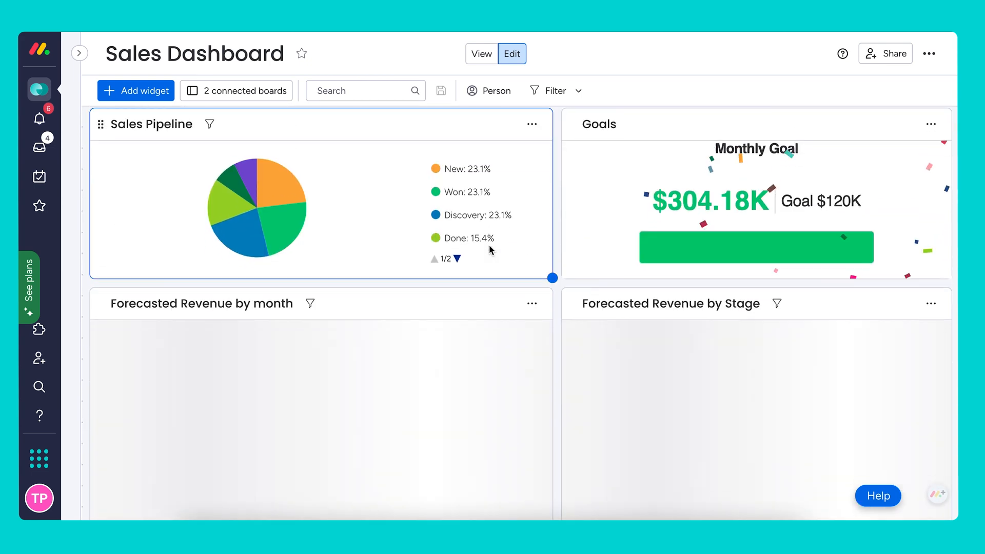
pyautogui.scroll(-3)
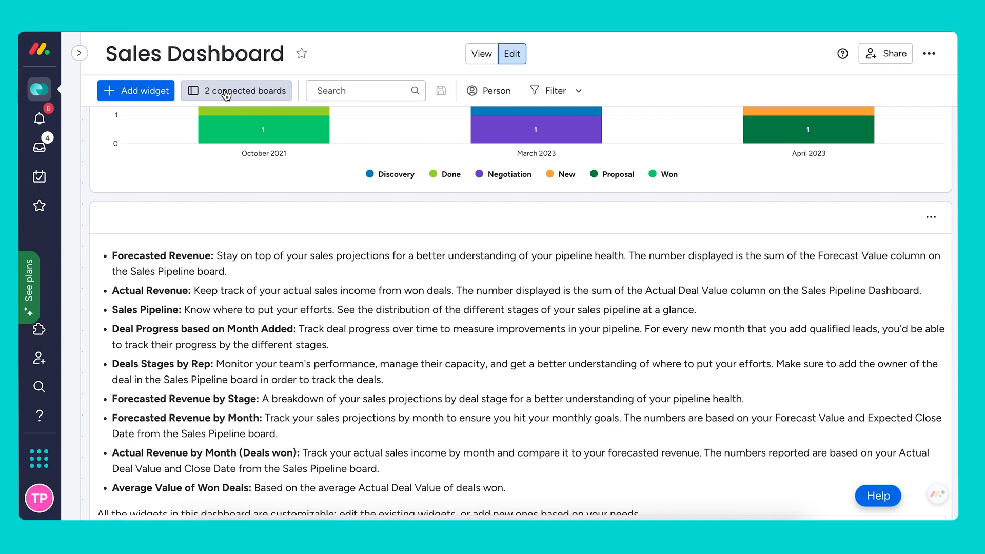
pyautogui.click(236, 91)
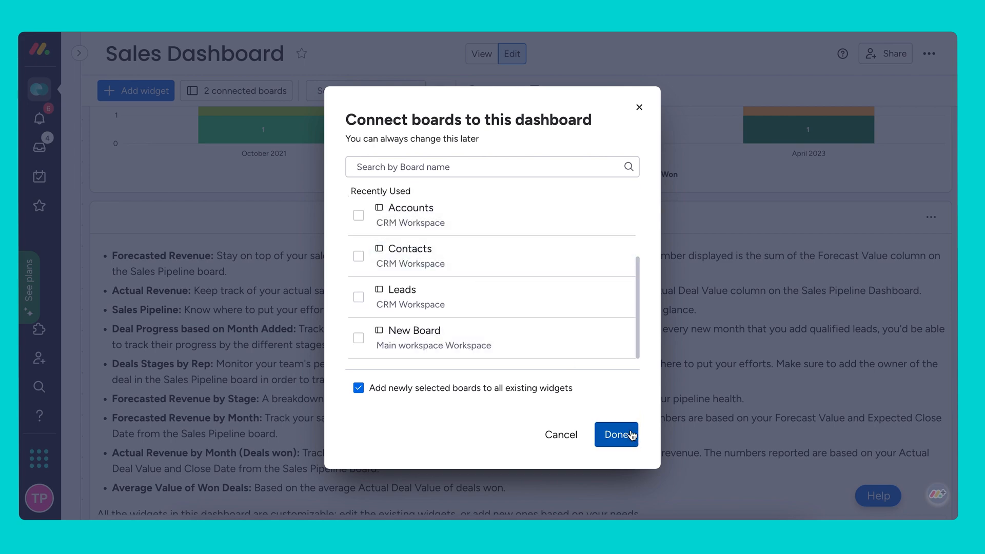
pyautogui.click(617, 434)
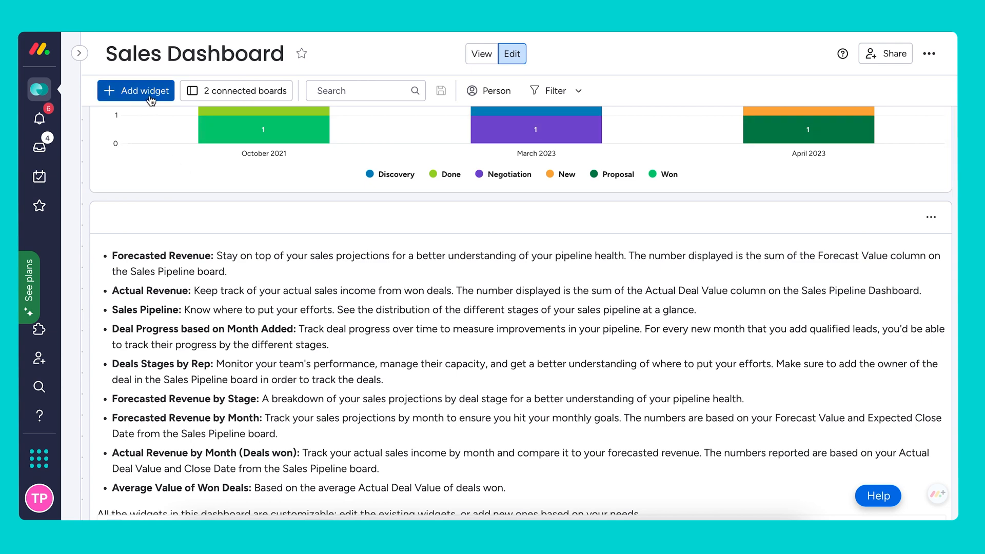
# Add a Workload widget found by searching 'work', enlarge it on the dashboard, and bring up its settings.
pyautogui.click(135, 90)
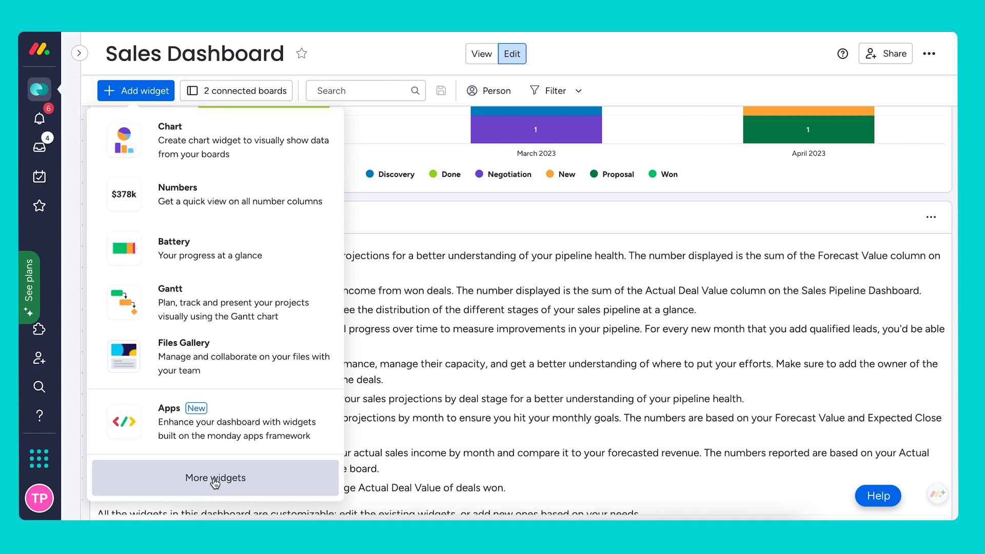
pyautogui.click(215, 477)
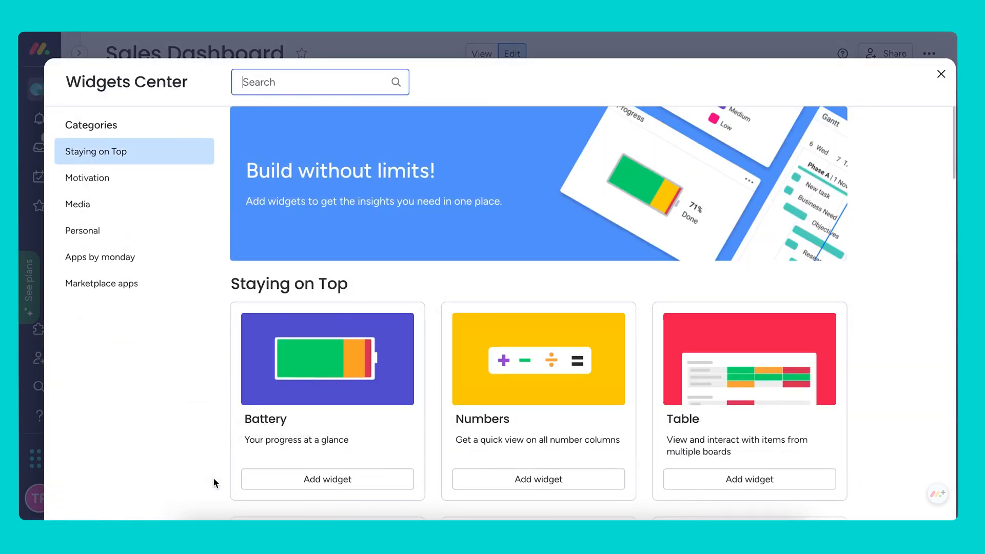
pyautogui.write('work')
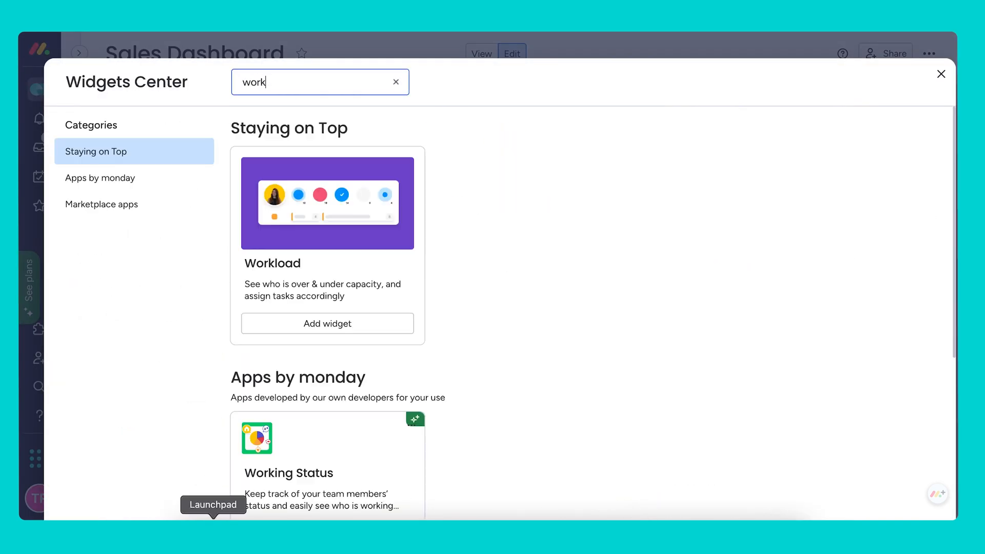
pyautogui.click(941, 74)
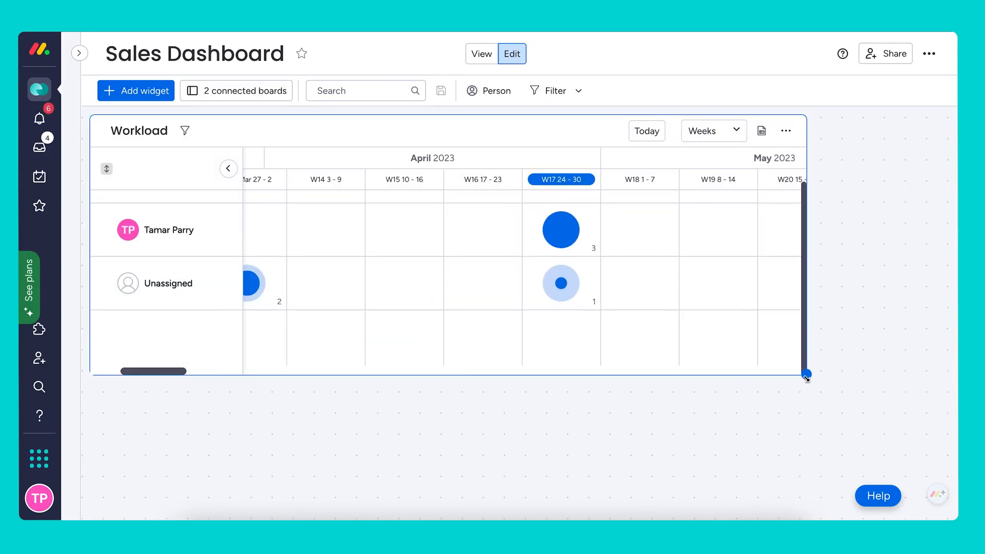
pyautogui.moveTo(807, 375); pyautogui.dragTo(882, 462)
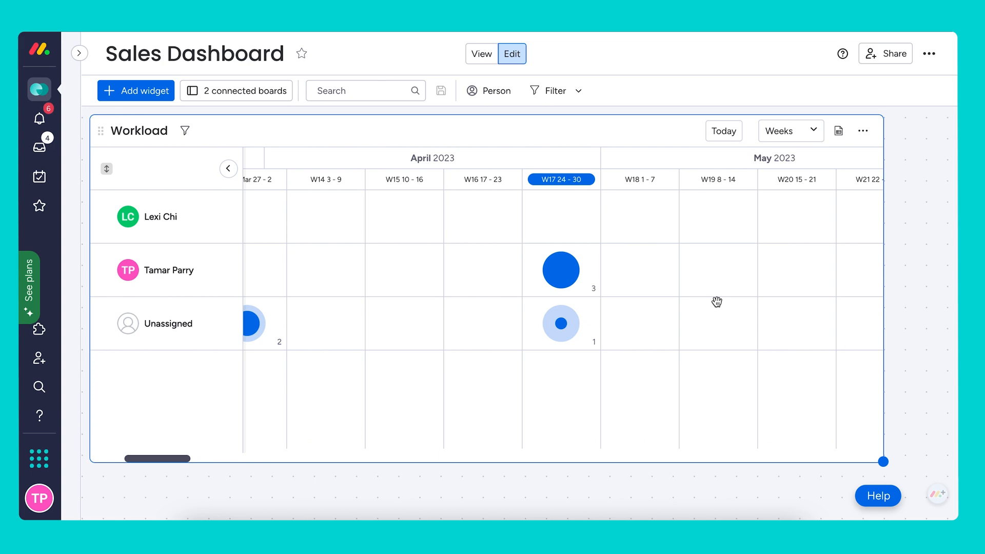
pyautogui.click(863, 130)
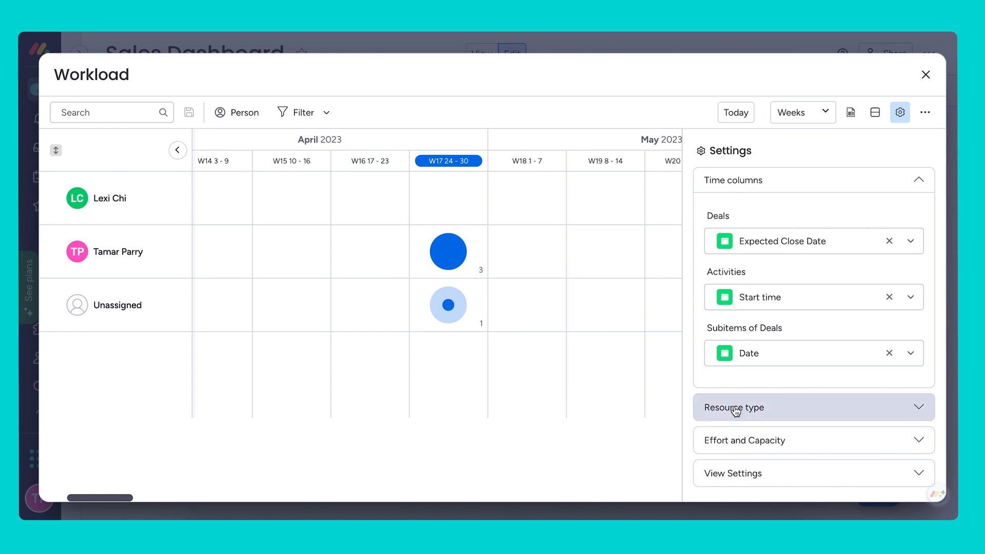
# Remove the Activities board from the Workload widget and set its resource type grouping by owner.
pyautogui.scroll(-3)
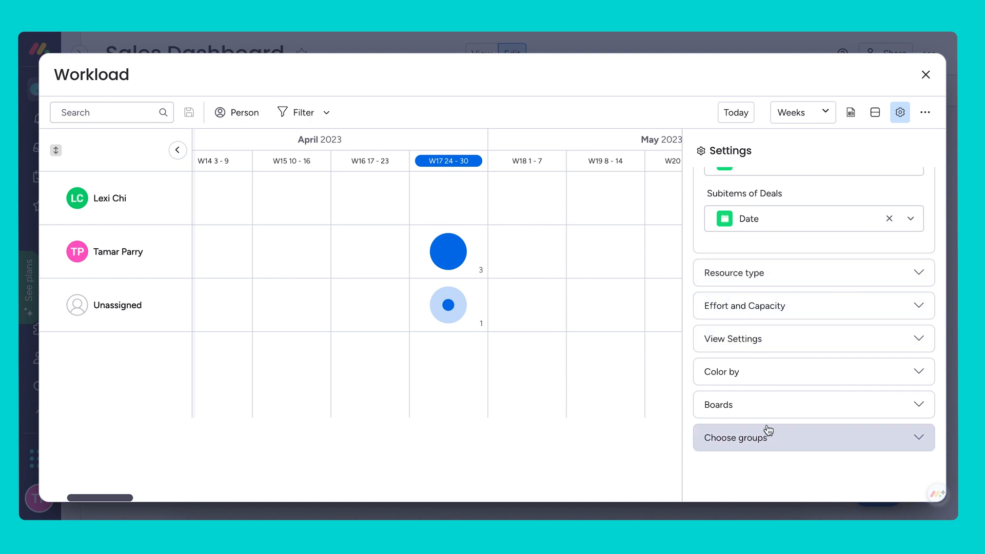
pyautogui.click(718, 404)
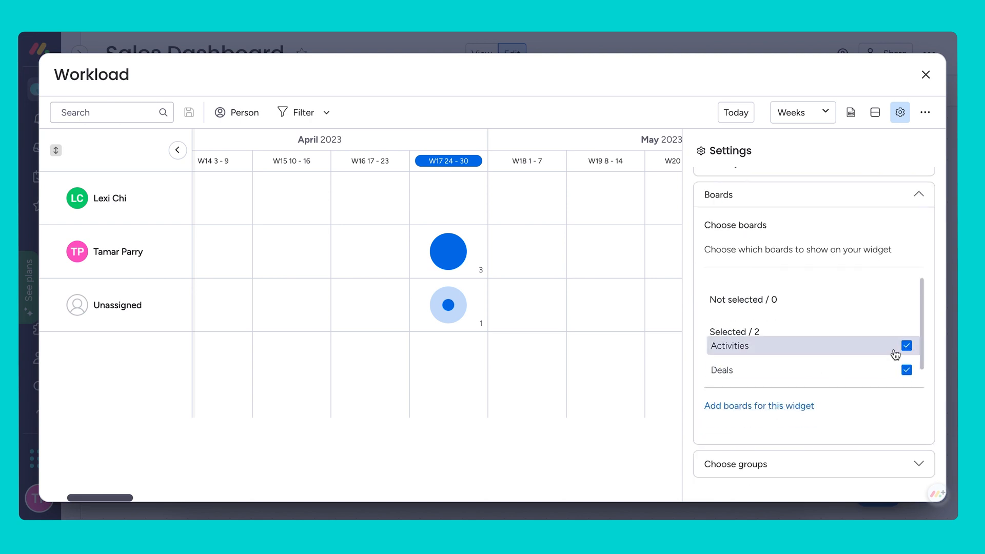
pyautogui.click(906, 370)
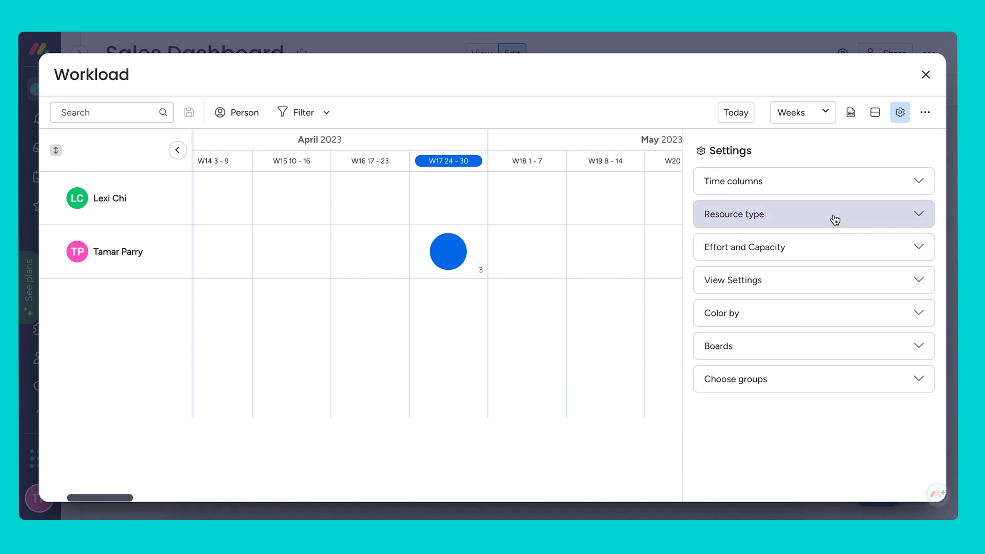
pyautogui.click(813, 213)
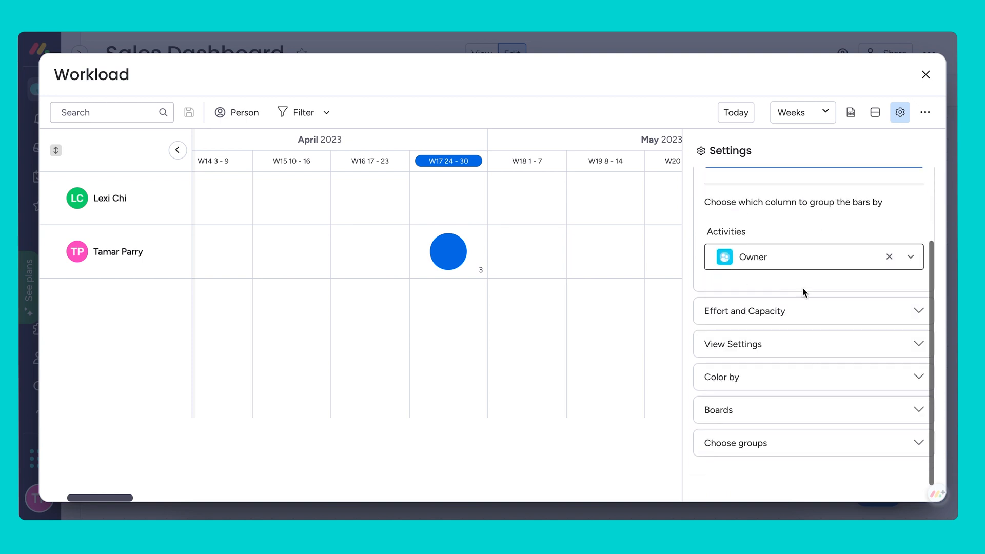
pyautogui.click(745, 309)
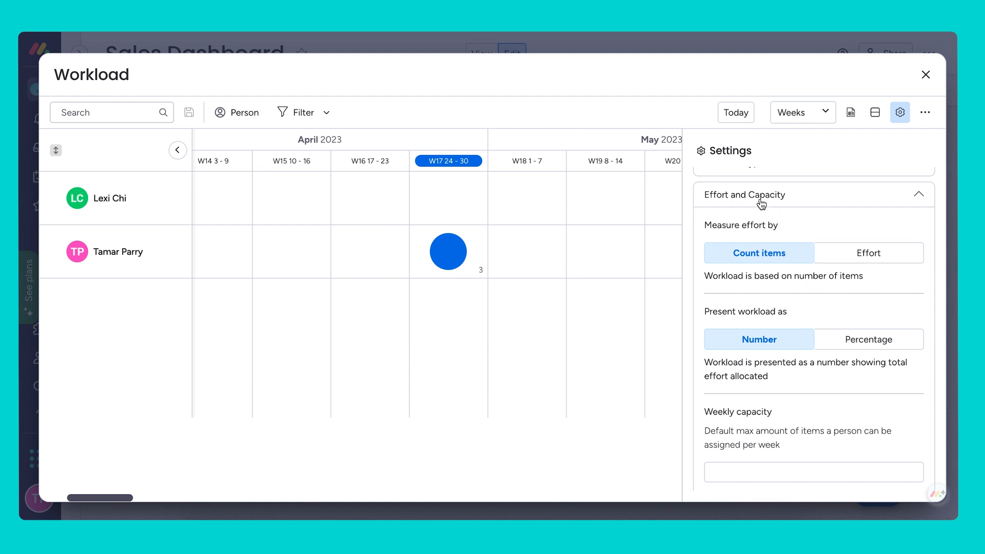
# Set each owner's weekly capacity to 2 items under Effort and Capacity, then return to the dashboard.
pyautogui.click(758, 252)
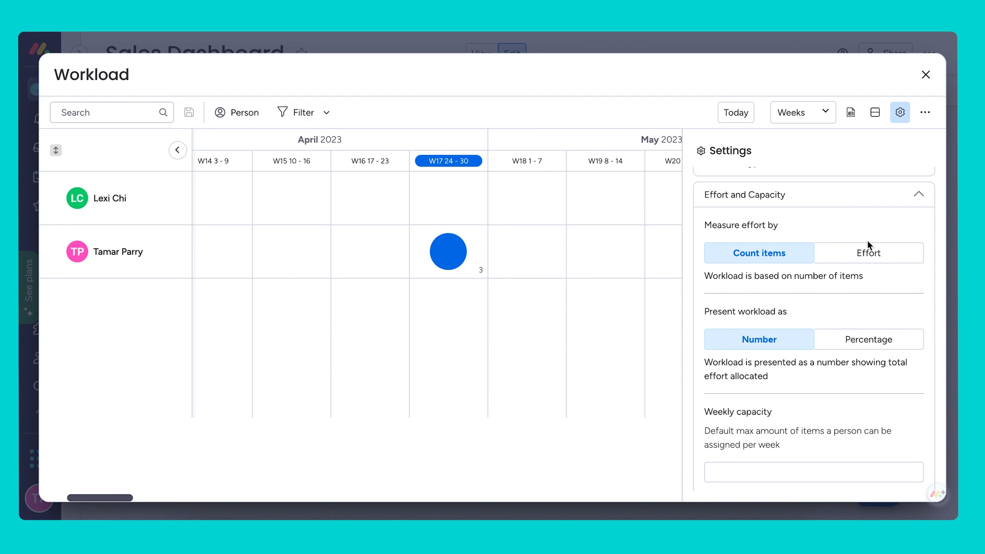
pyautogui.click(812, 472)
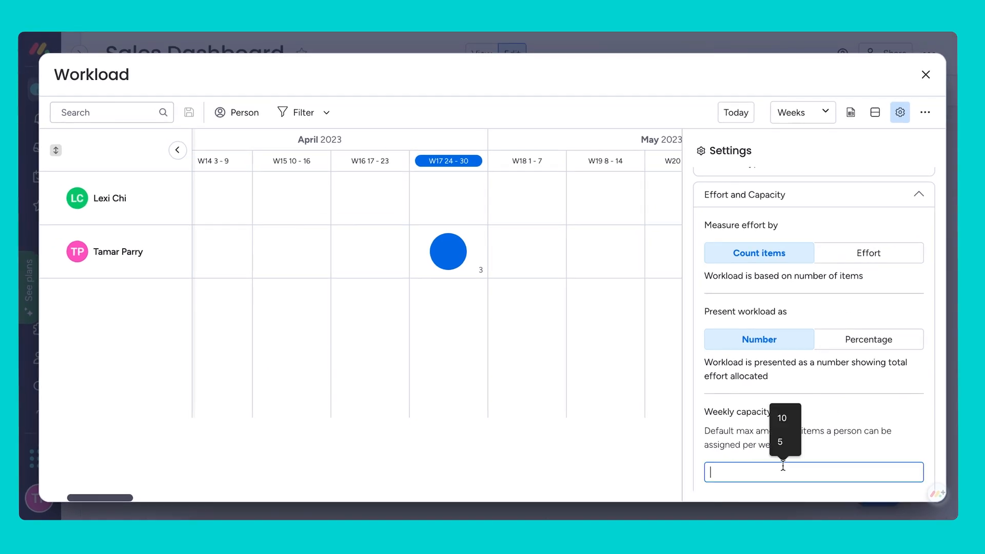
pyautogui.write('2')
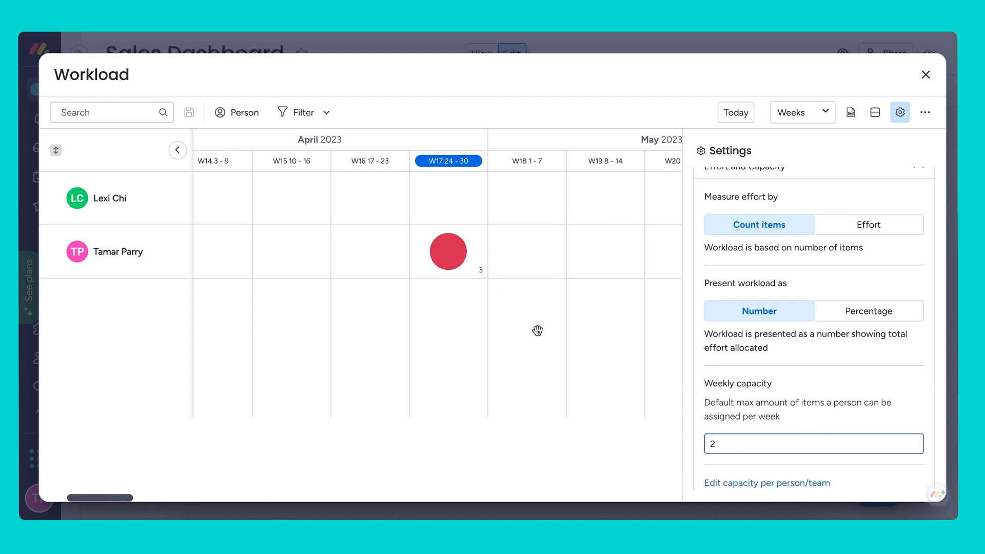
pyautogui.click(813, 443)
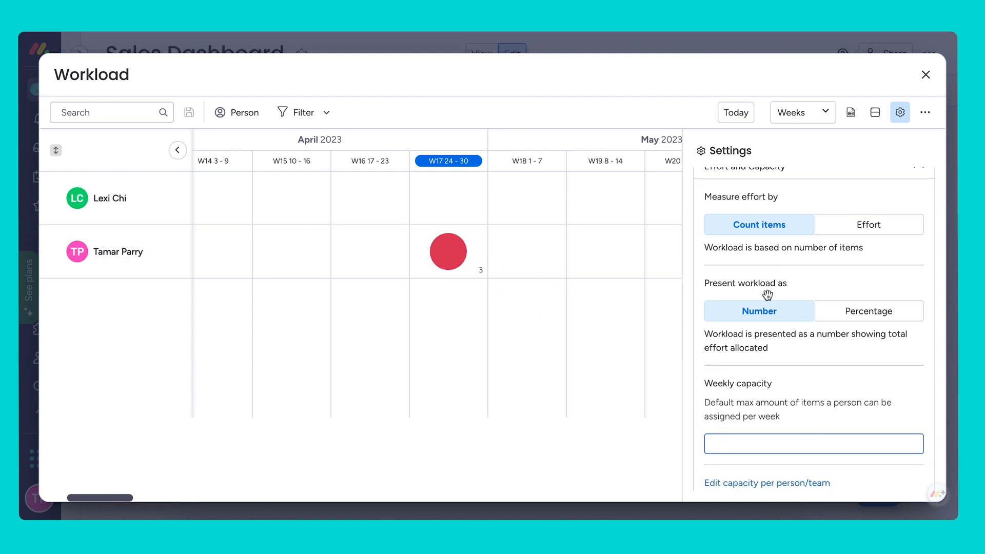
pyautogui.click(925, 74)
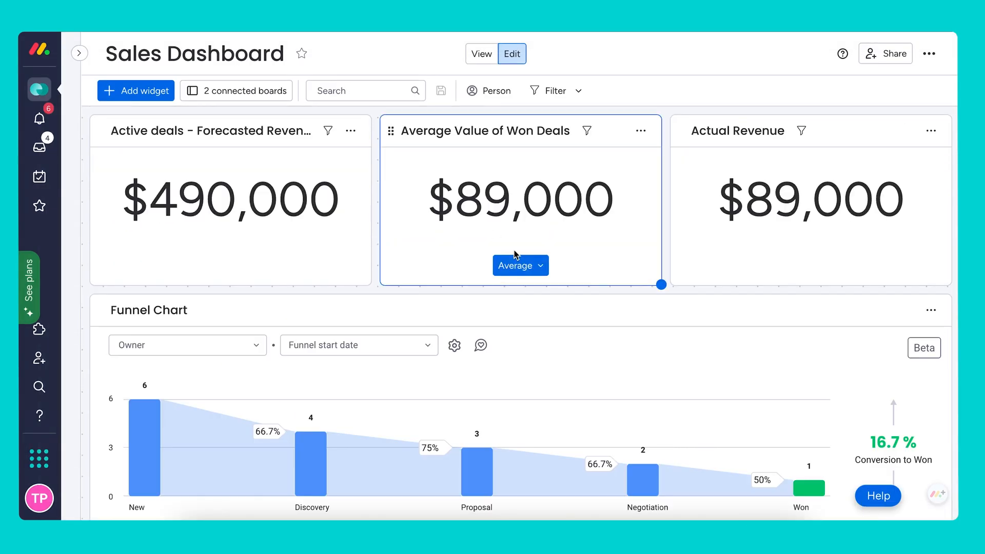
# Select the Funnel Chart, check its Owner filter choices, and bring up its widget settings.
pyautogui.scroll(-3)
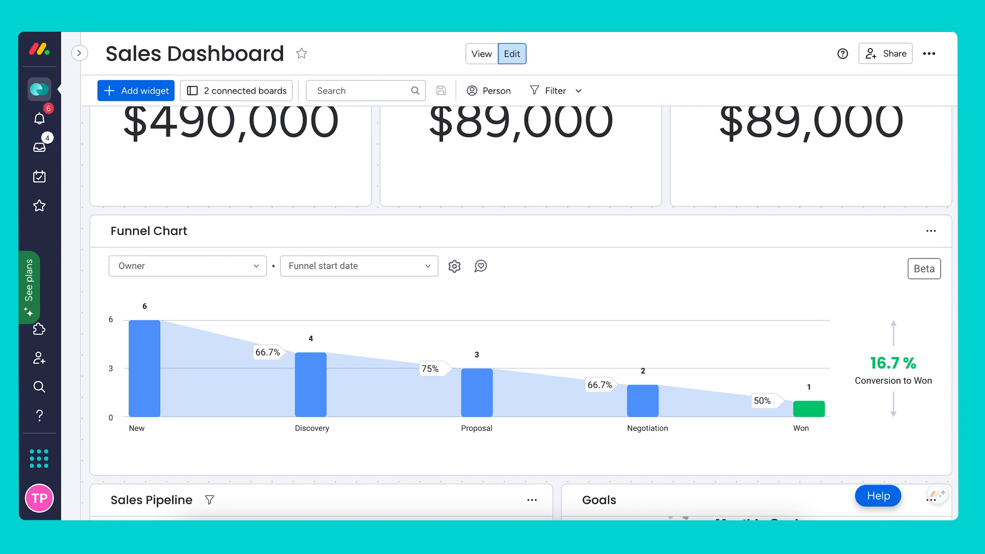
pyautogui.click(230, 150)
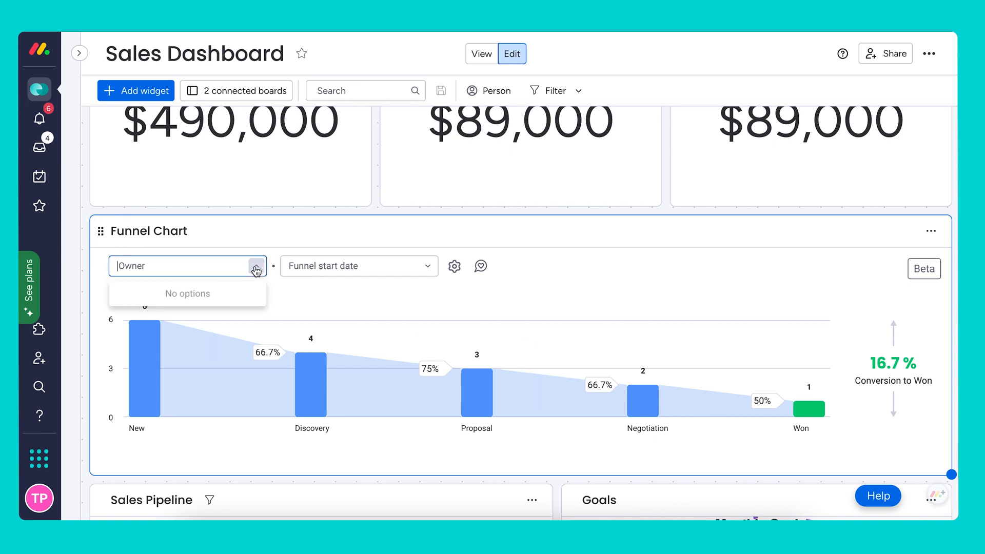
pyautogui.click(359, 266)
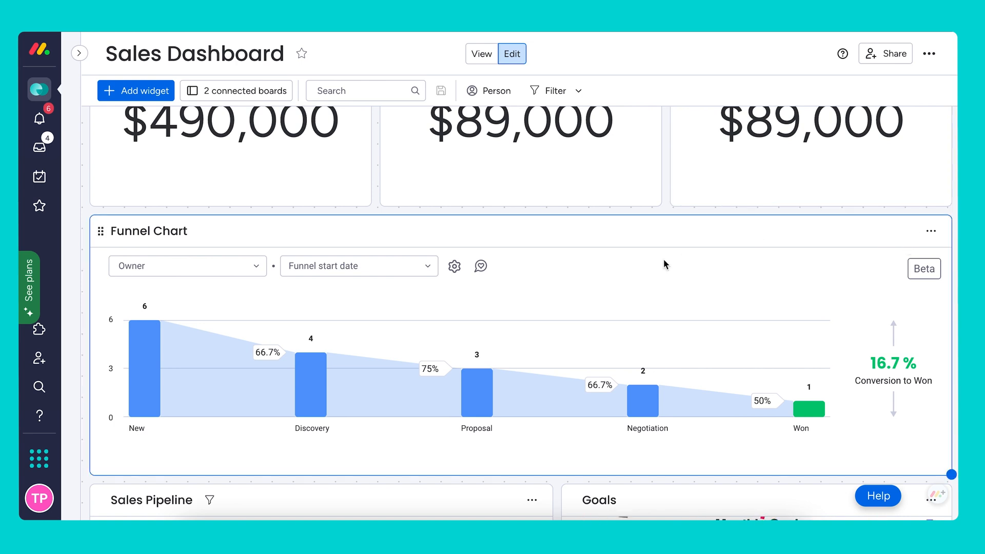
pyautogui.click(455, 266)
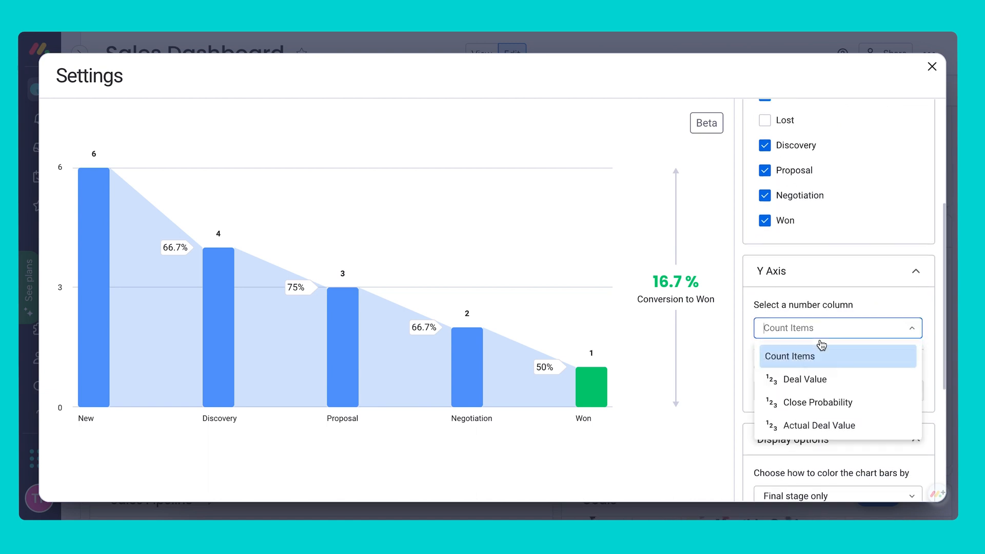
# Set the Funnel Chart's Y axis to Actual Deal Value, keep colouring on the final stage only, and close settings.
pyautogui.click(818, 402)
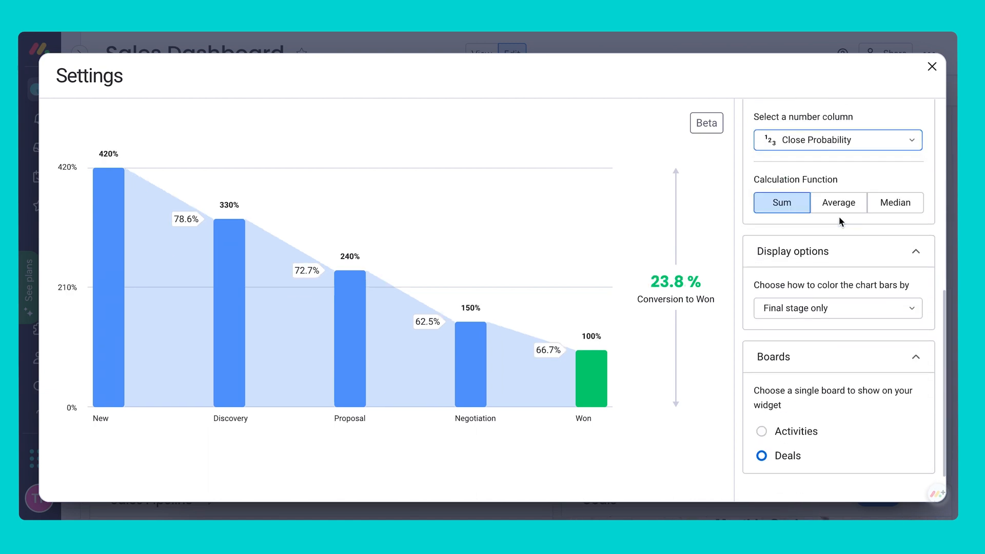
pyautogui.moveTo(606, 269)
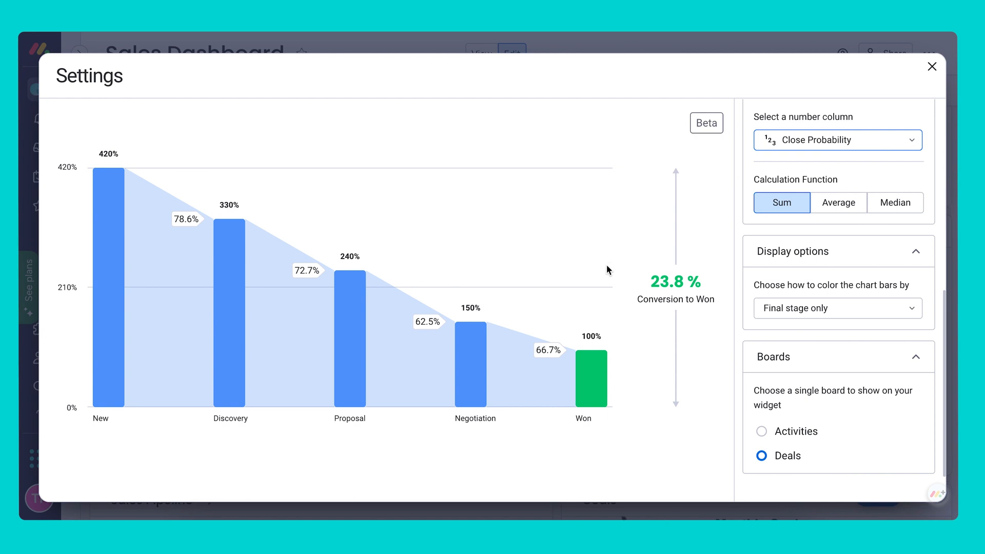
pyautogui.click(836, 139)
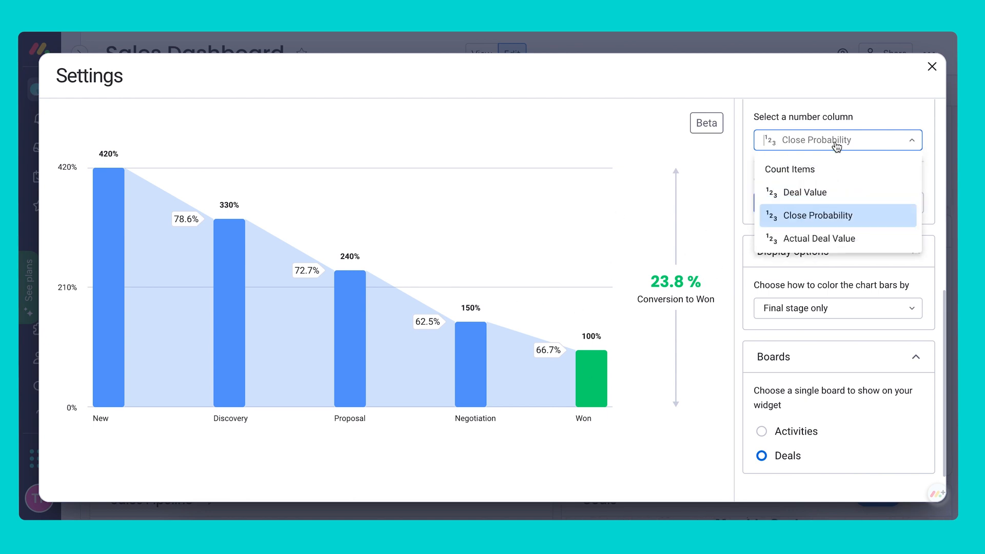
pyautogui.click(818, 238)
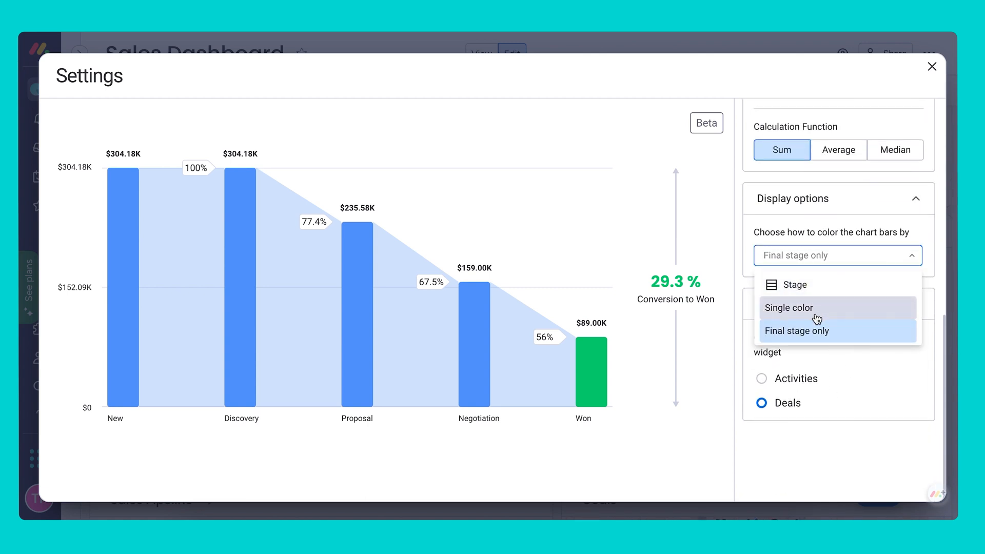
pyautogui.click(789, 308)
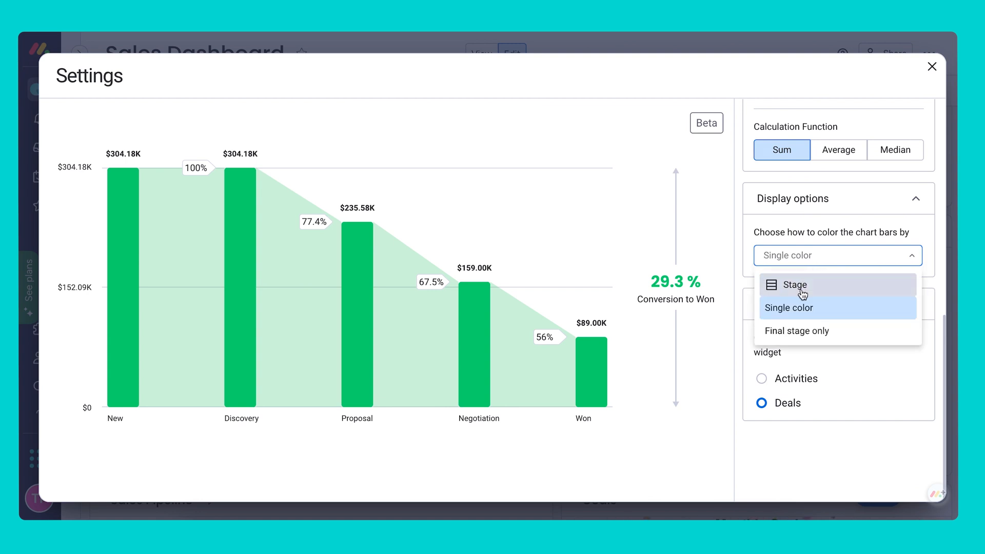
pyautogui.click(795, 284)
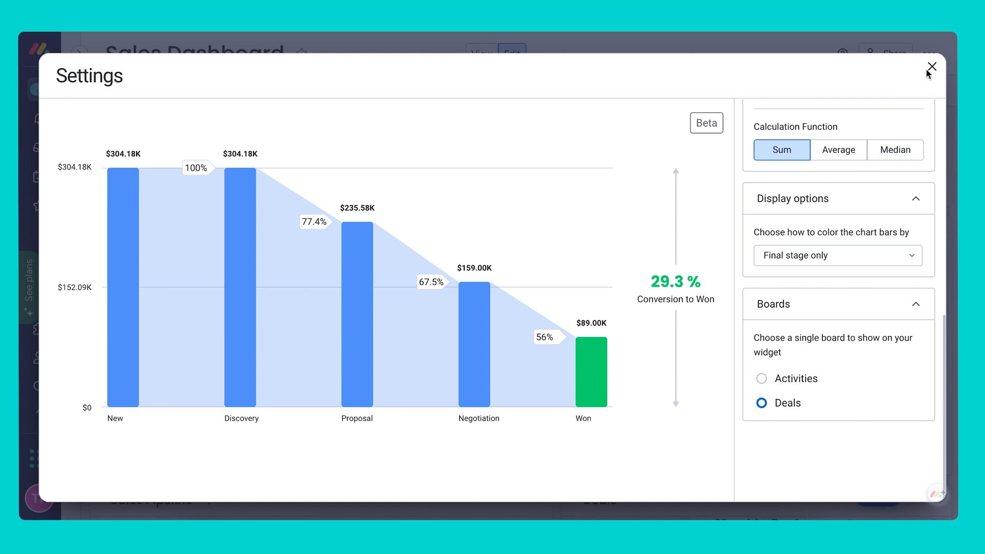
pyautogui.moveTo(855, 111)
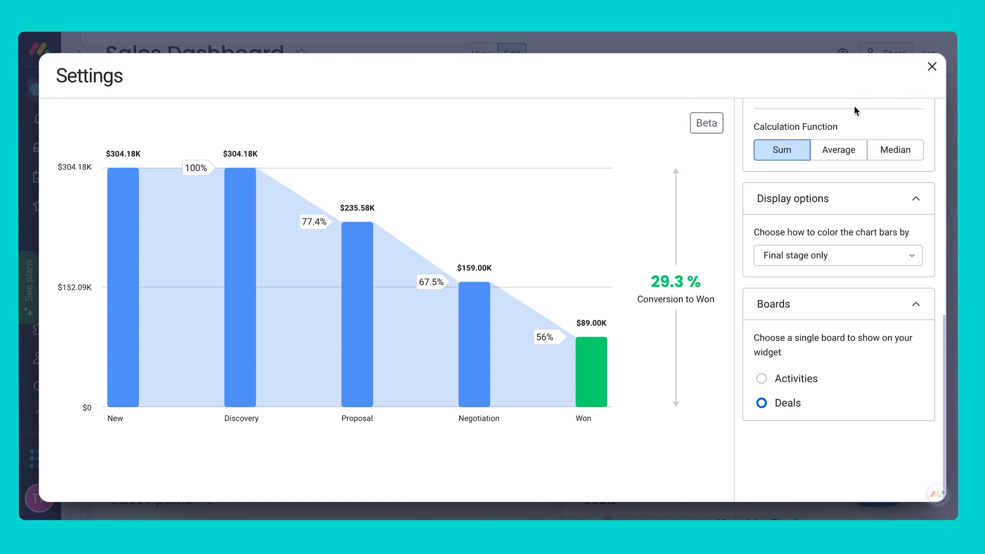
pyautogui.moveTo(863, 230)
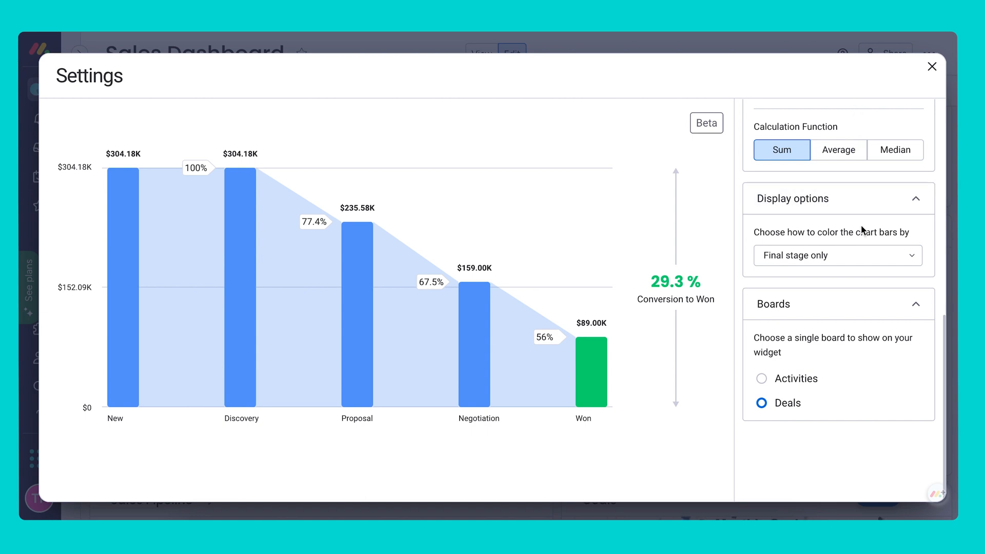
pyautogui.scroll(-3)
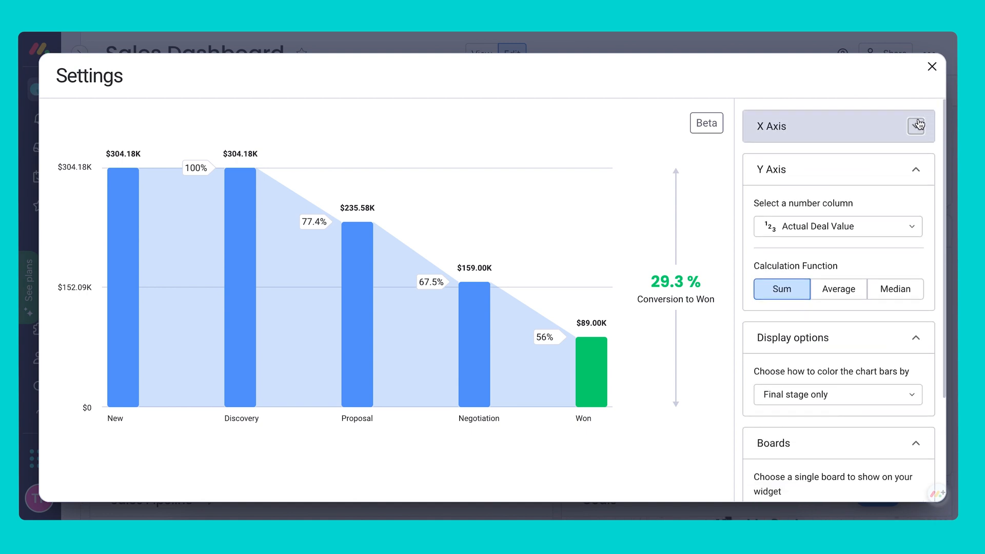
pyautogui.click(932, 67)
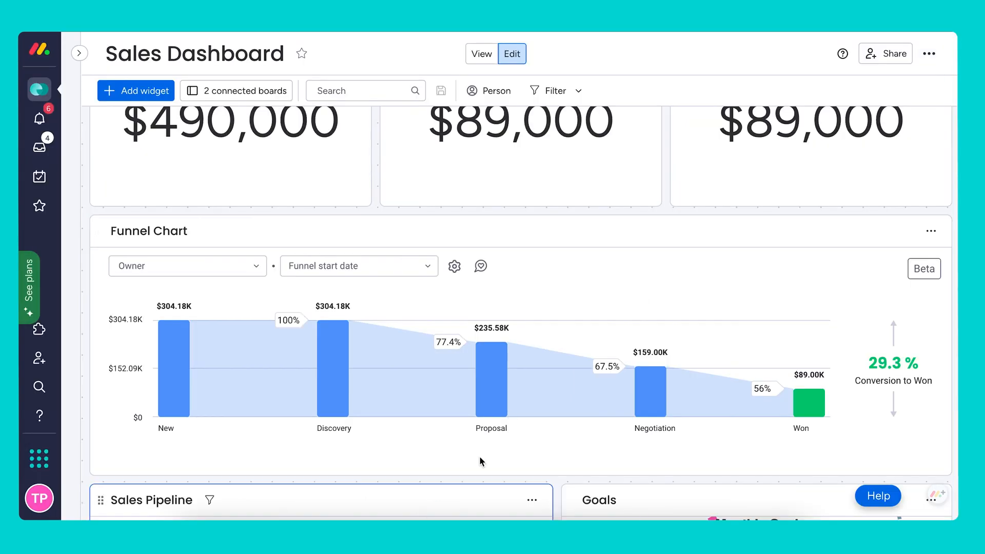
# Deselect the Funnel Chart and bring up the Support & Learn help panel from the sidebar.
pyautogui.click(931, 231)
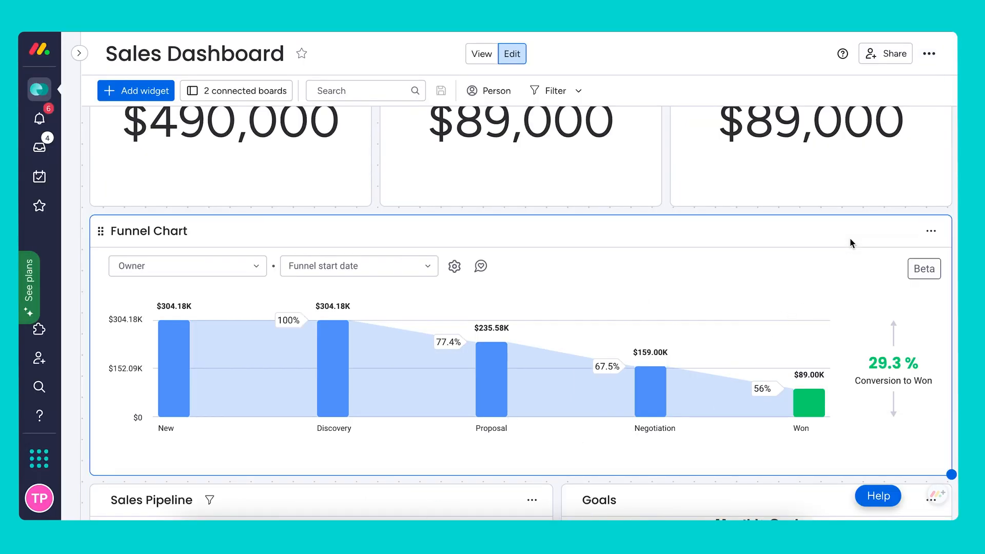
pyautogui.click(135, 91)
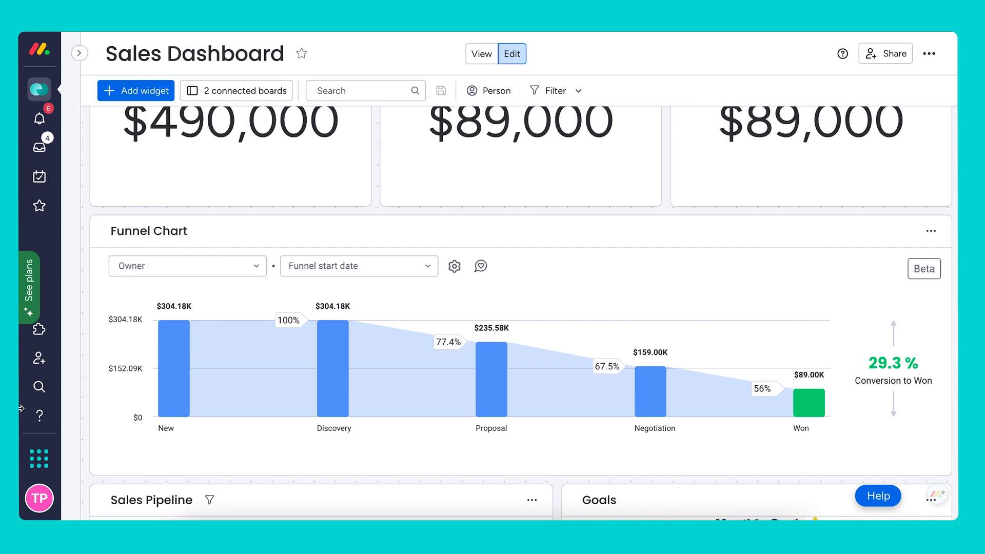
pyautogui.click(39, 416)
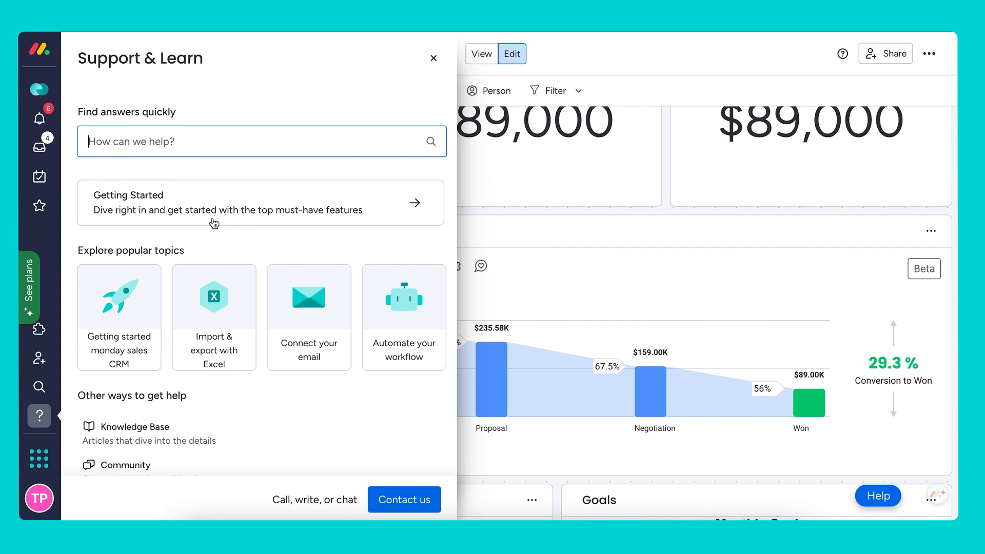
pyautogui.moveTo(459, 239)
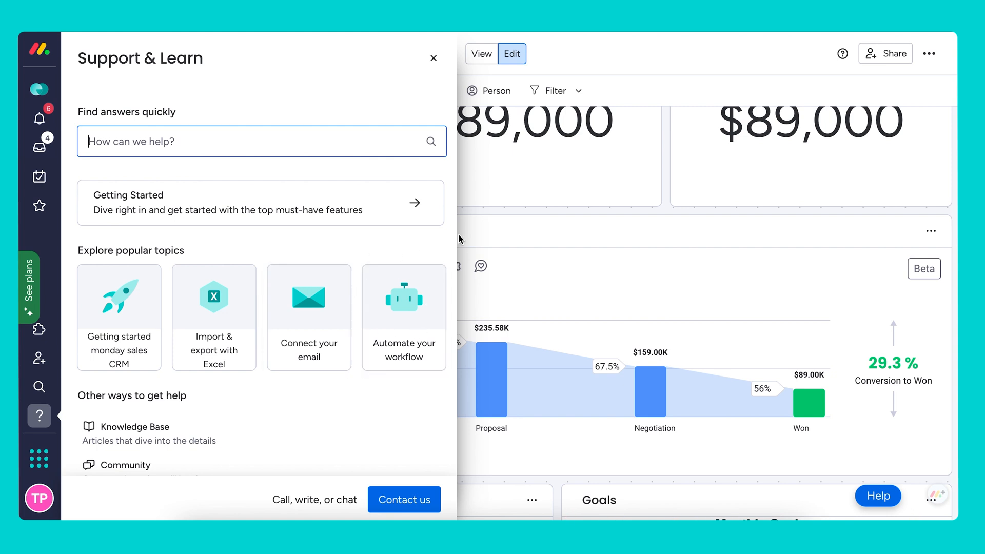
# Search 'crm' in Support & Learn, browse the suggestions, then close the panel to reveal the dashboard.
pyautogui.write('crm')
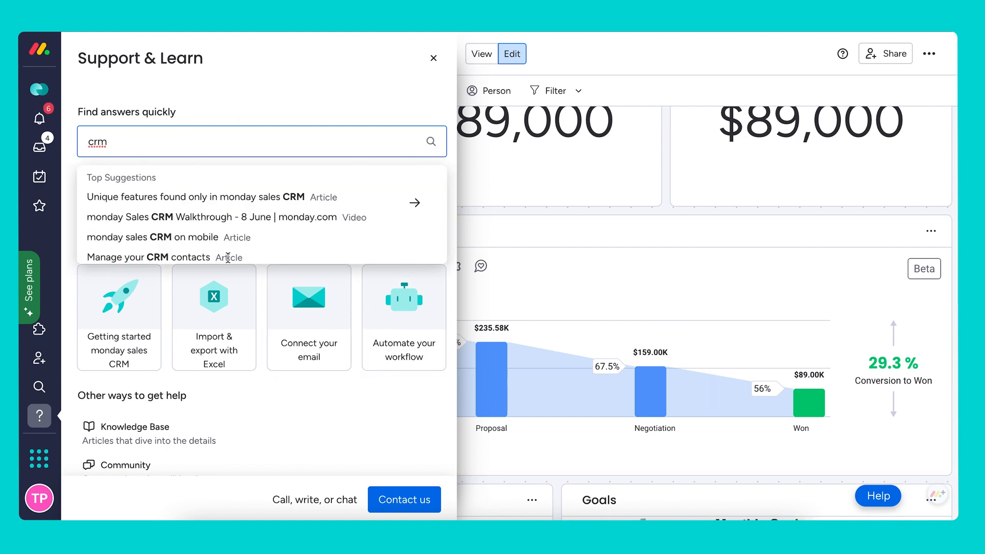
pyautogui.scroll(-3)
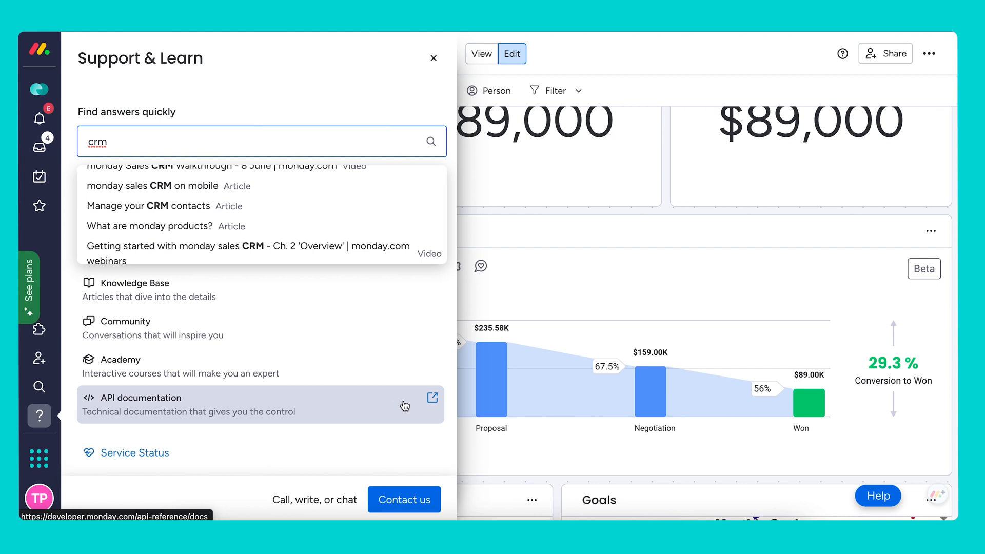
pyautogui.moveTo(404, 500)
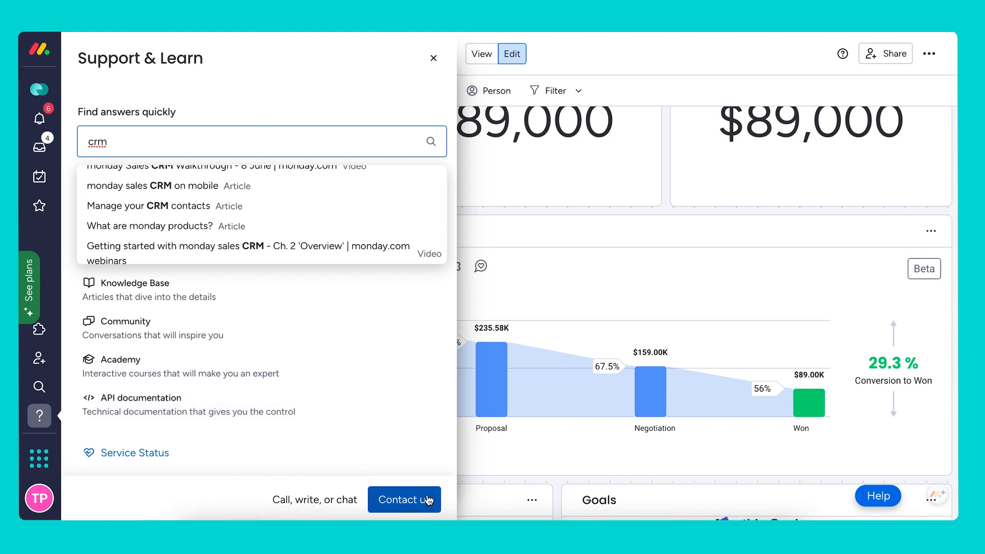
pyautogui.moveTo(433, 58)
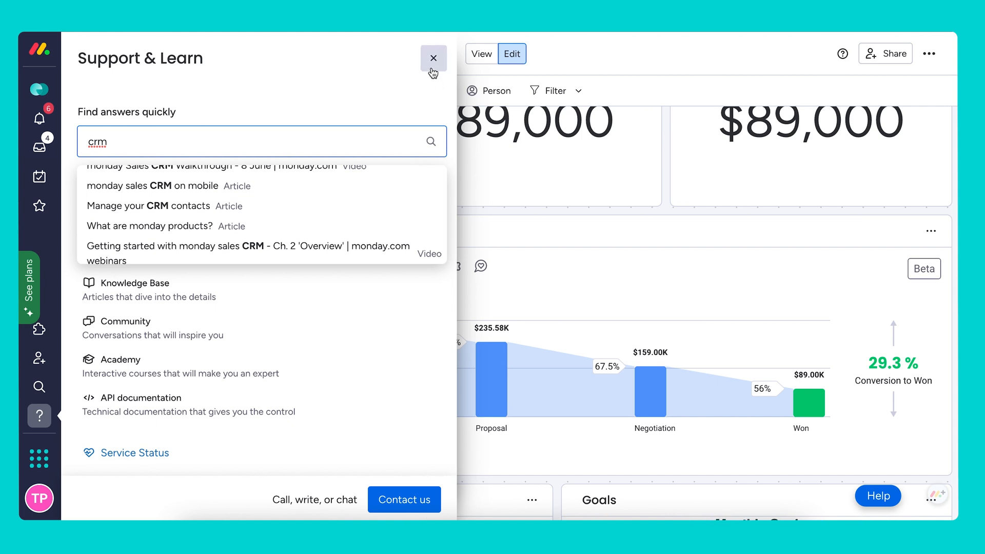
pyautogui.click(433, 57)
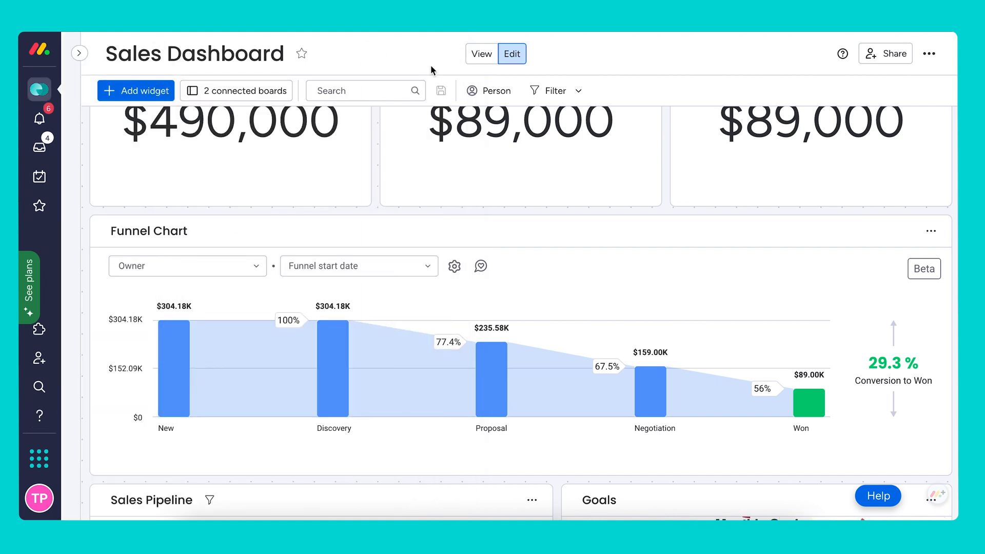